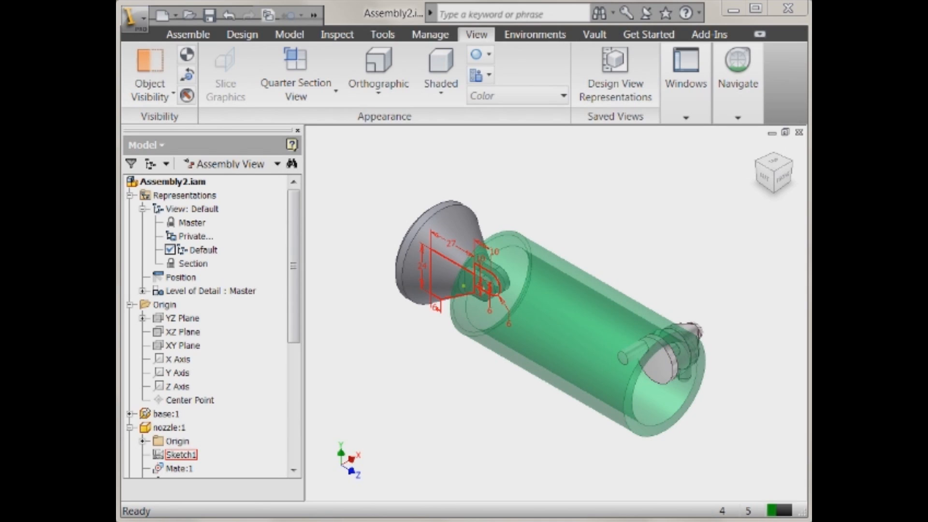
{"action": "mouse_move", "coordinate": [345, 166]}
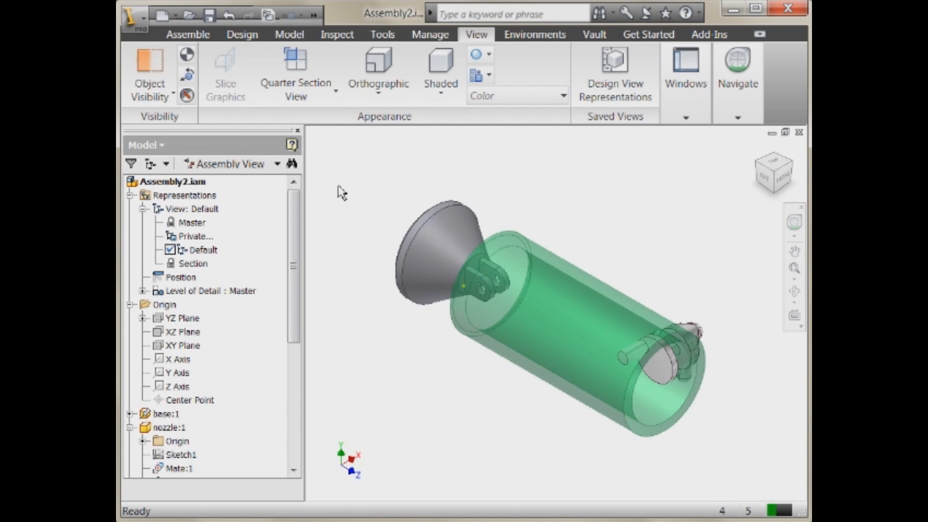
Step: Hide the nozzle's Sketch1 and select the nozzle component in the graphics window
{"action": "left_click", "coordinate": [459, 248]}
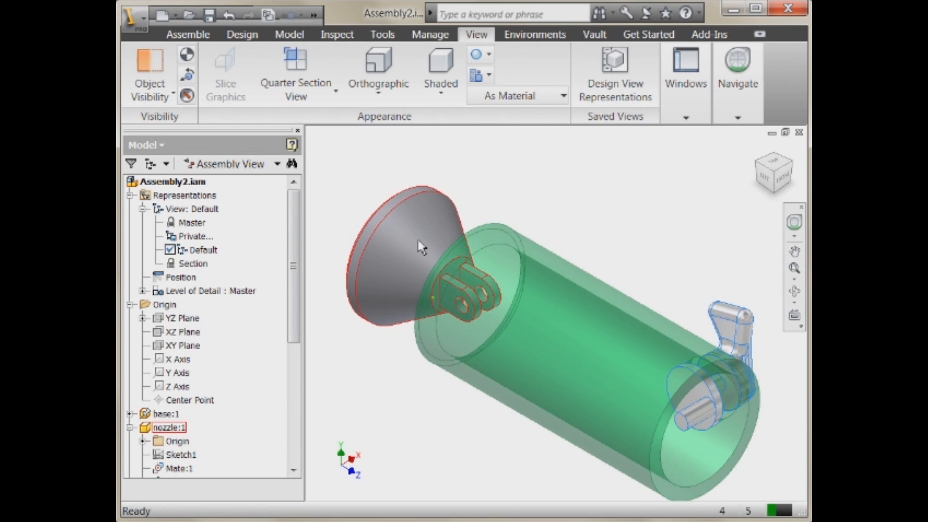
{"action": "left_click", "coordinate": [518, 276]}
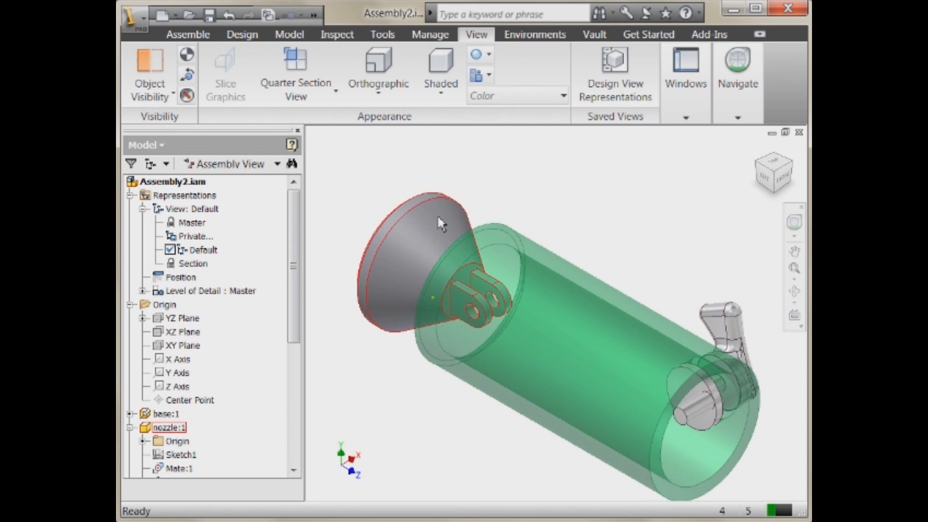
{"action": "right_click", "coordinate": [438, 222]}
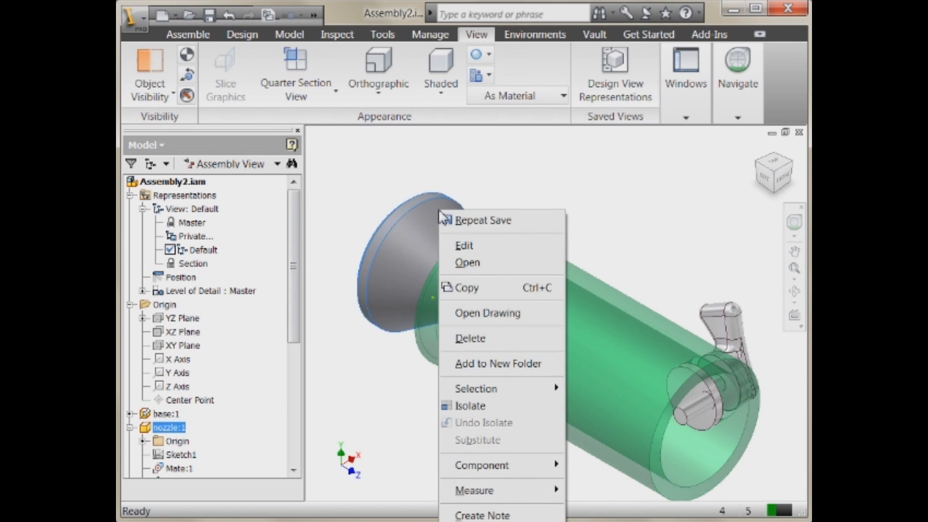
{"action": "mouse_move", "coordinate": [609, 140]}
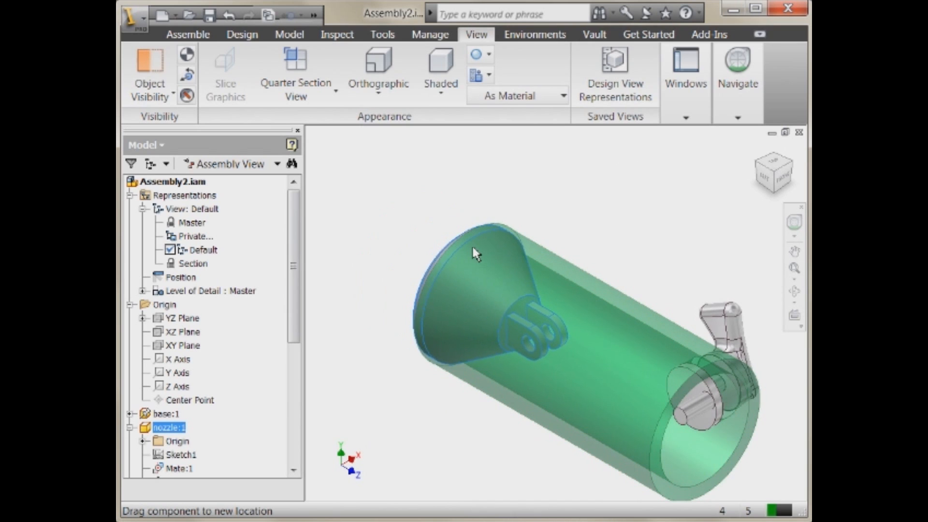
{"action": "left_click", "coordinate": [473, 255]}
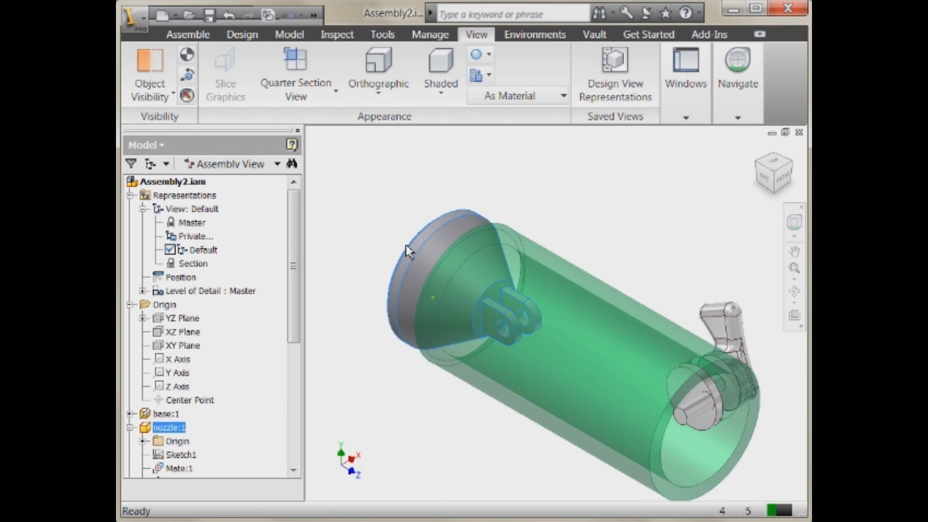
{"action": "mouse_move", "coordinate": [317, 218]}
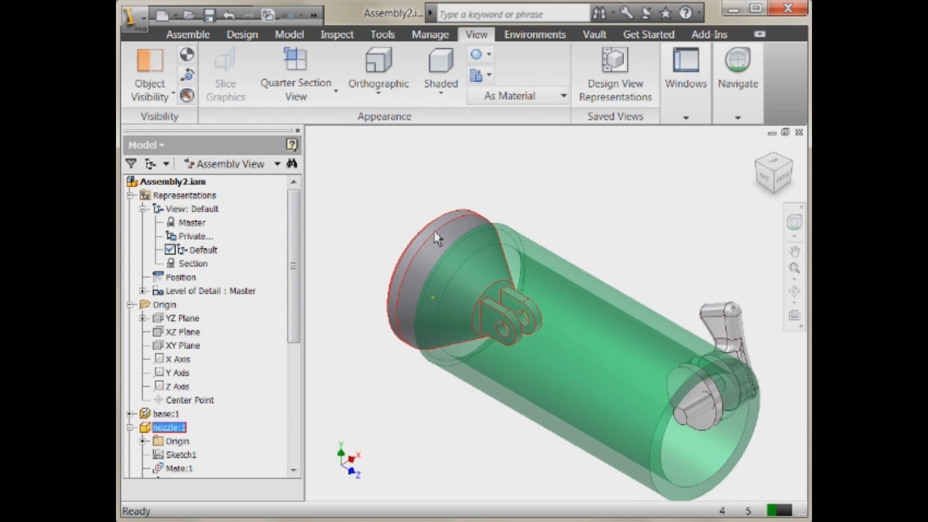
{"action": "right_click", "coordinate": [435, 237]}
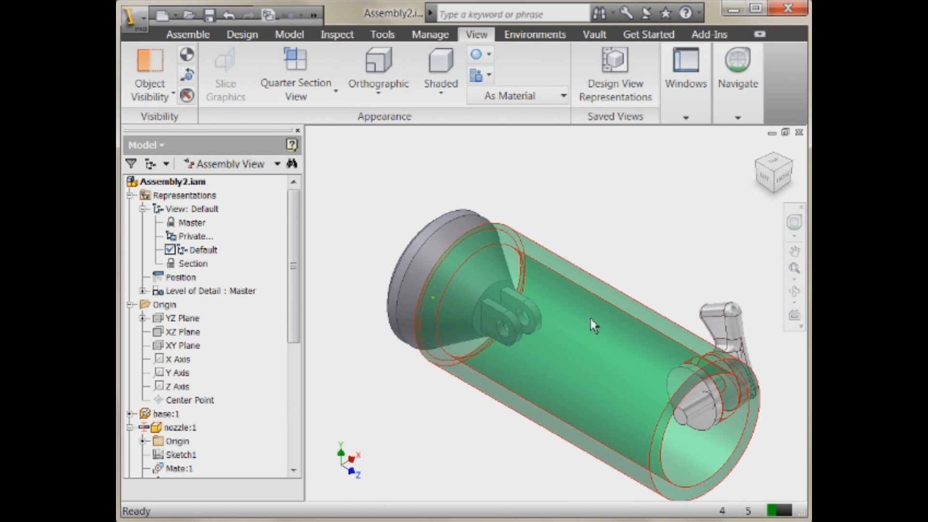
{"action": "right_click", "coordinate": [592, 324]}
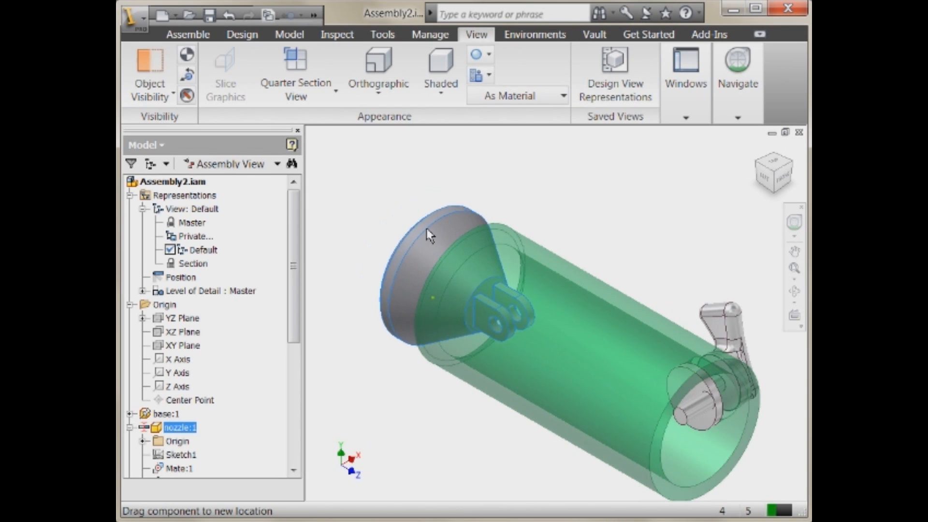
Step: Activate the Contact Solver from Inspect, then drag the nozzle and knob to new positions
{"action": "left_click", "coordinate": [290, 34]}
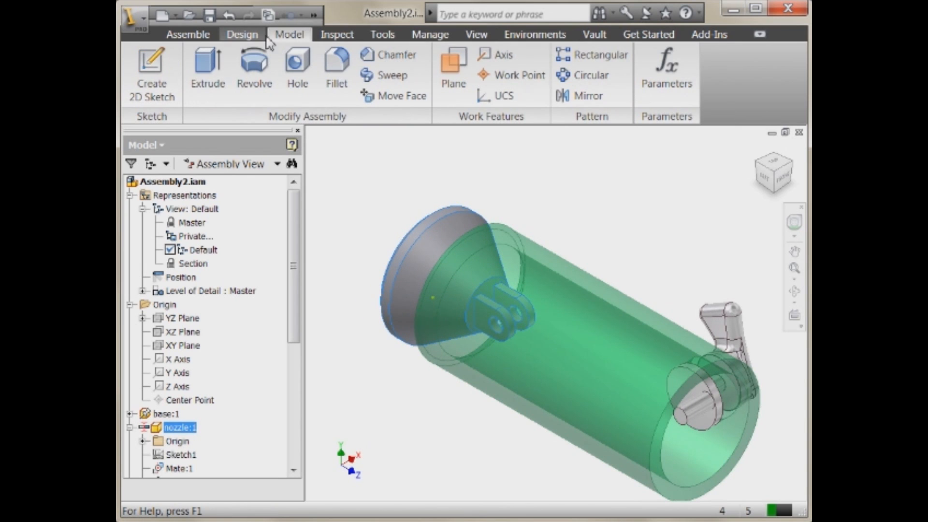
{"action": "left_click", "coordinate": [242, 34]}
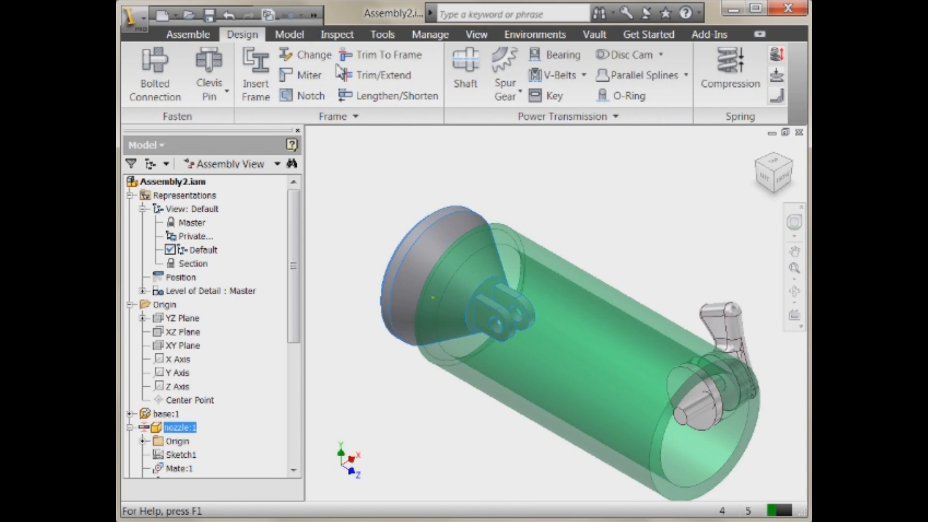
{"action": "left_click", "coordinate": [336, 33]}
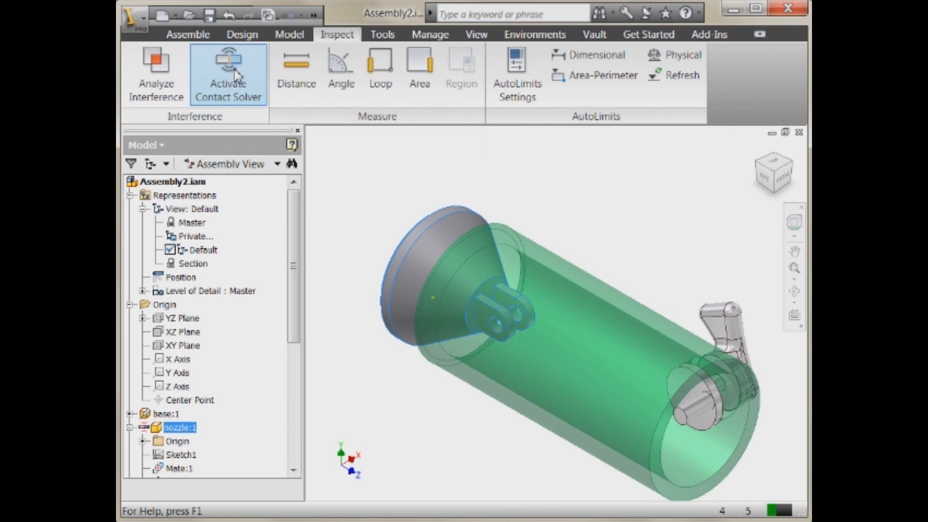
{"action": "left_click", "coordinate": [374, 172]}
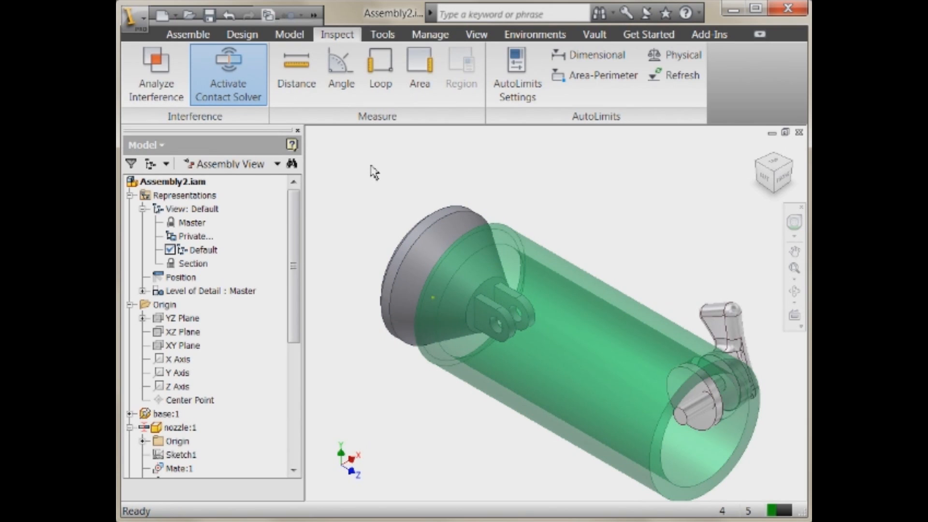
{"action": "mouse_move", "coordinate": [357, 182]}
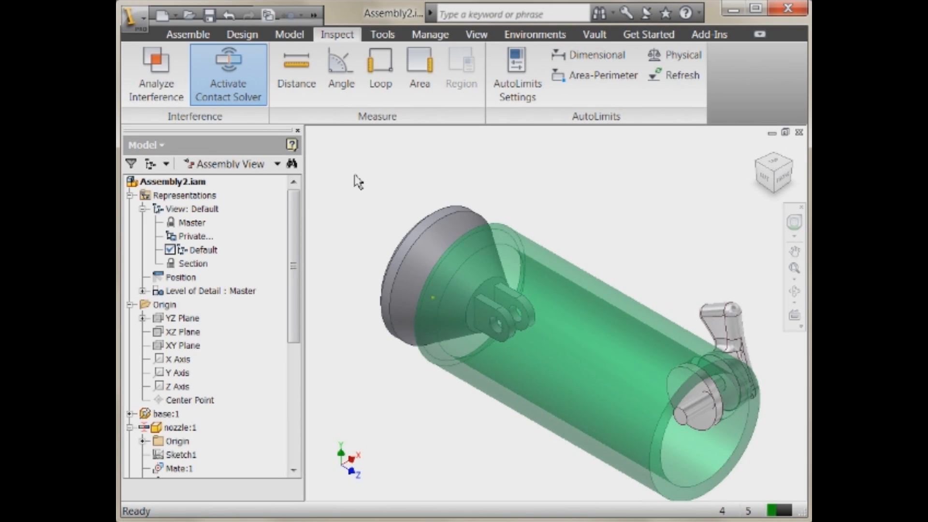
{"action": "mouse_move", "coordinate": [410, 199]}
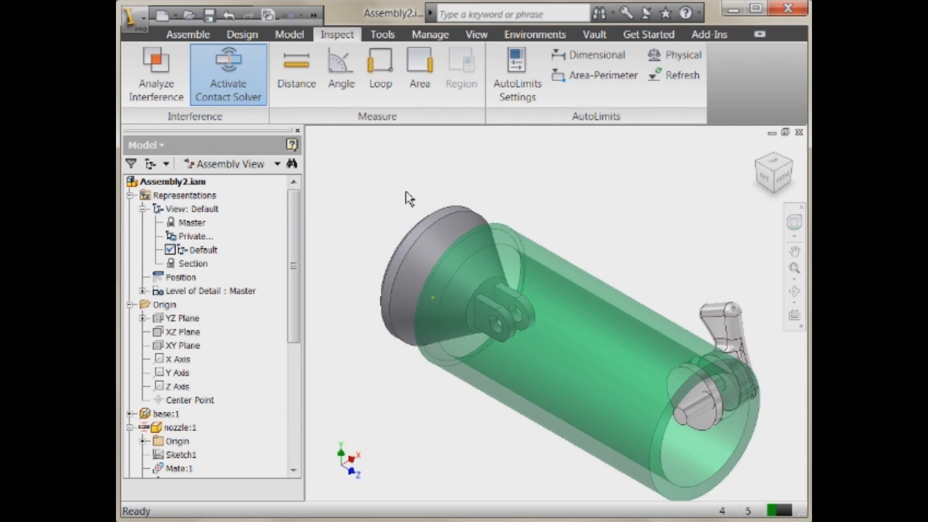
{"action": "left_click", "coordinate": [447, 224]}
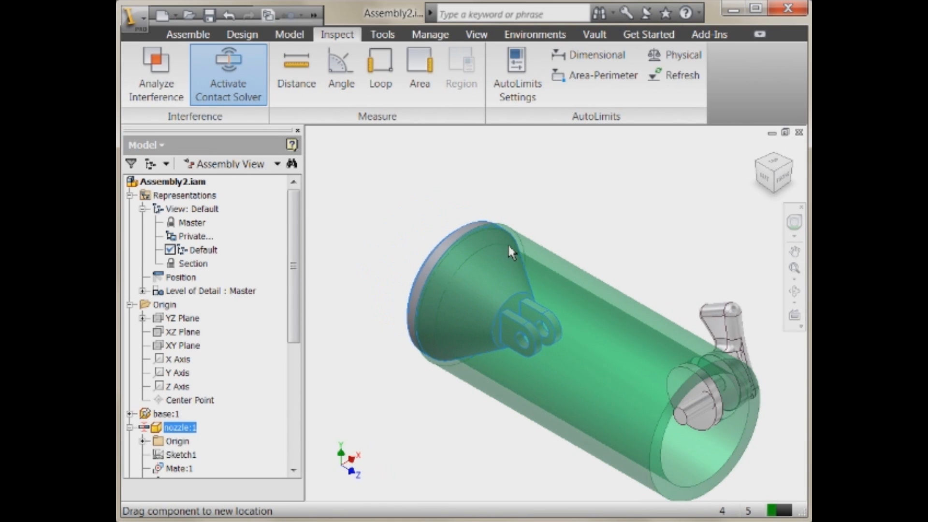
{"action": "mouse_move", "coordinate": [485, 246]}
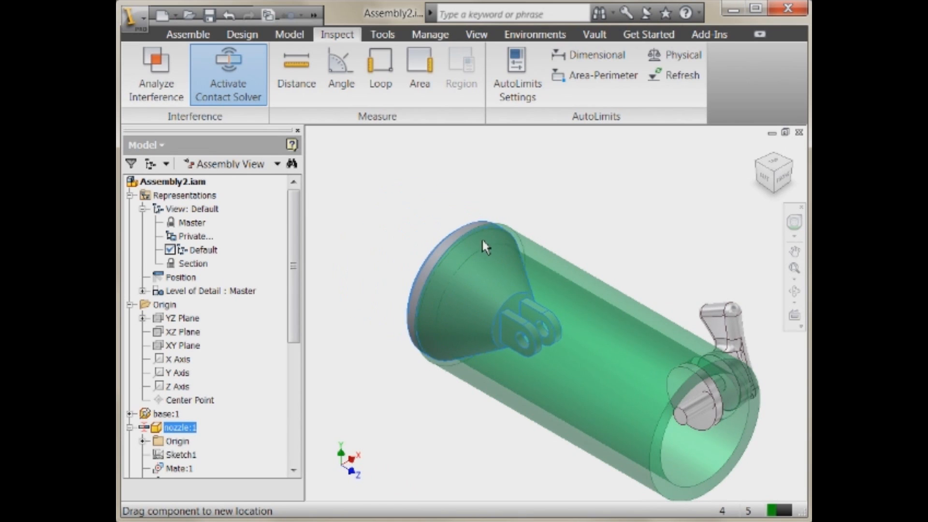
{"action": "mouse_move", "coordinate": [499, 258]}
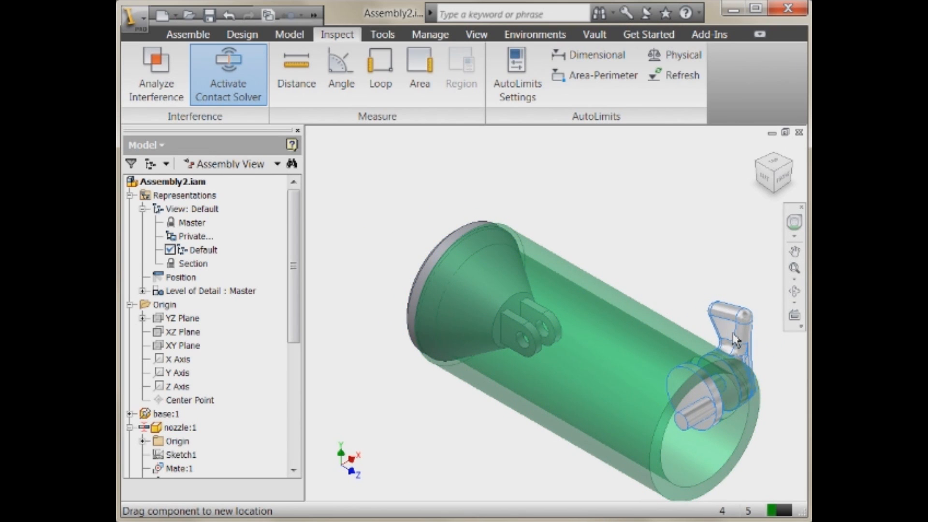
{"action": "left_click", "coordinate": [728, 356]}
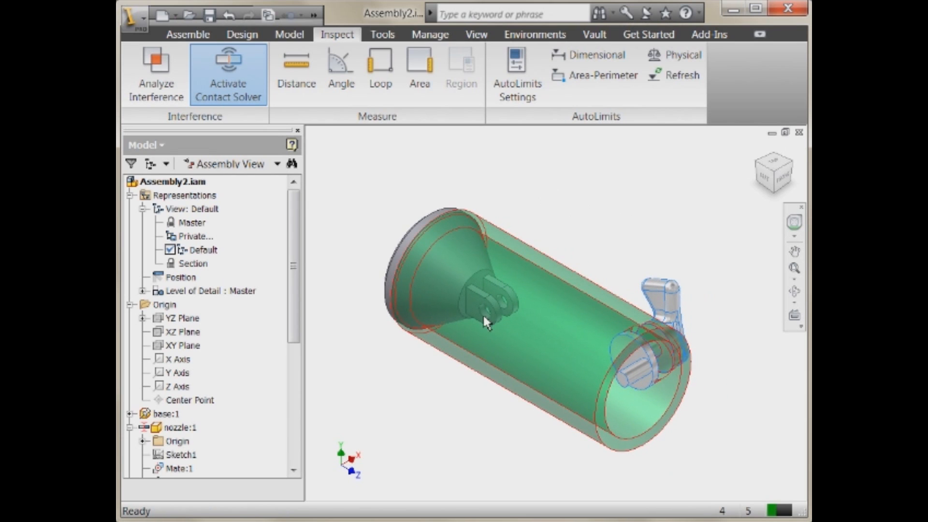
{"action": "mouse_move", "coordinate": [485, 260]}
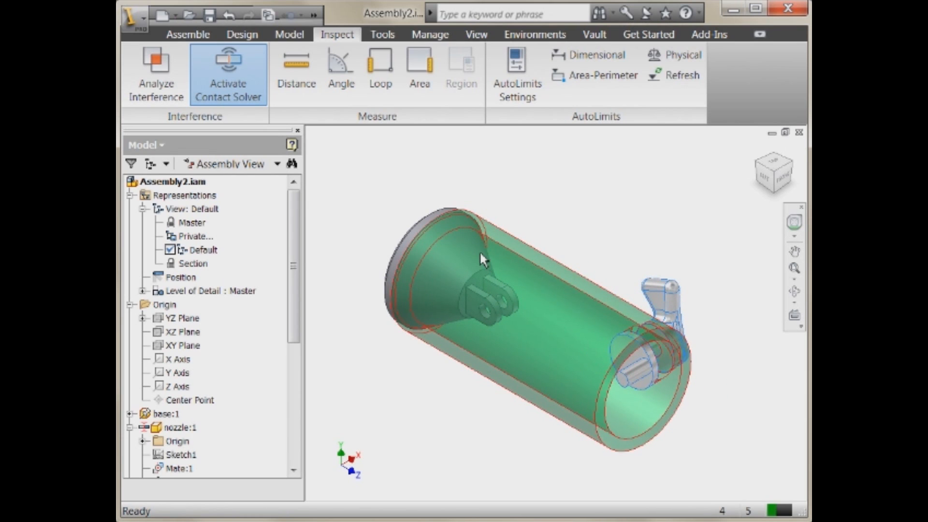
{"action": "mouse_move", "coordinate": [431, 243]}
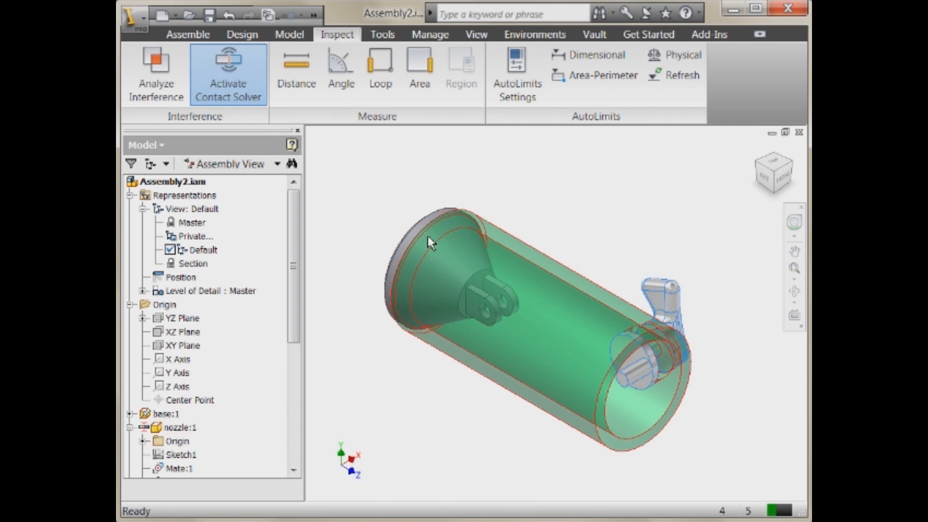
Step: Activate the Section view representation and apply a Half Section View on the YZ Plane
{"action": "left_click", "coordinate": [193, 263]}
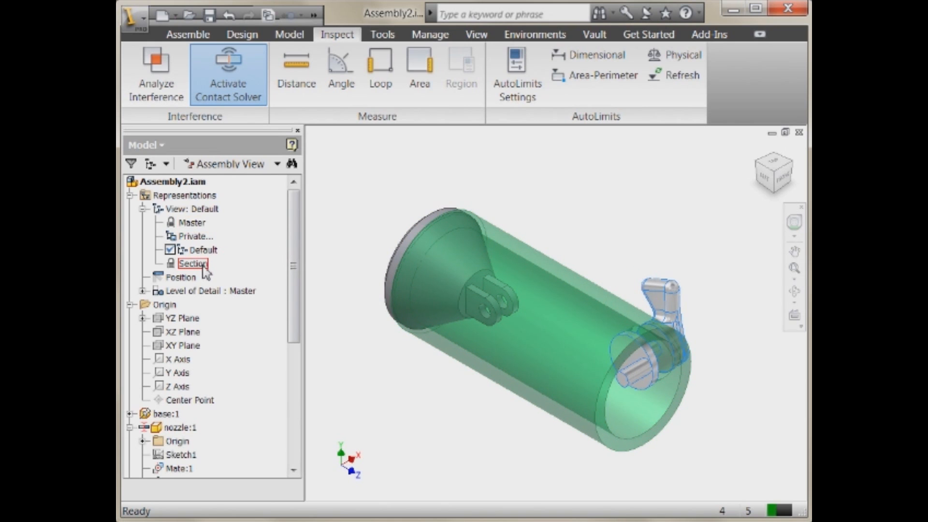
{"action": "double_click", "coordinate": [195, 263]}
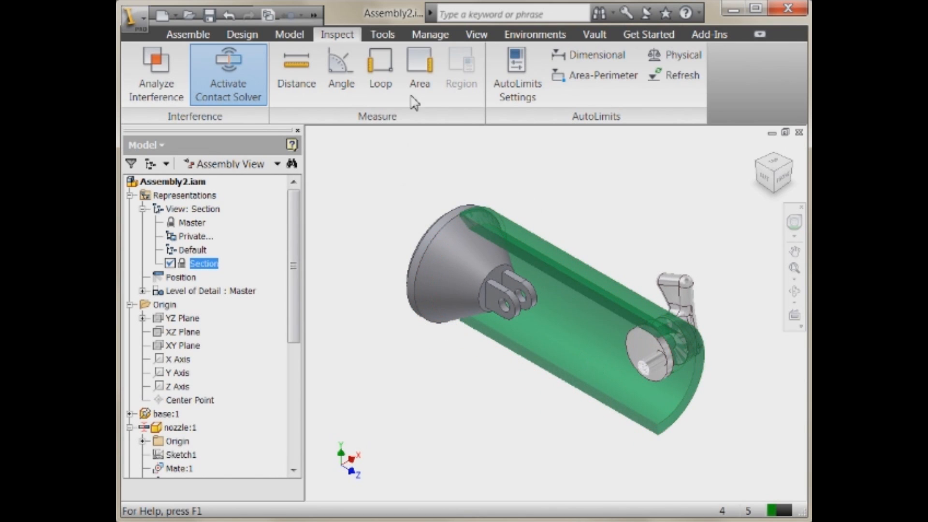
{"action": "left_click", "coordinate": [477, 34]}
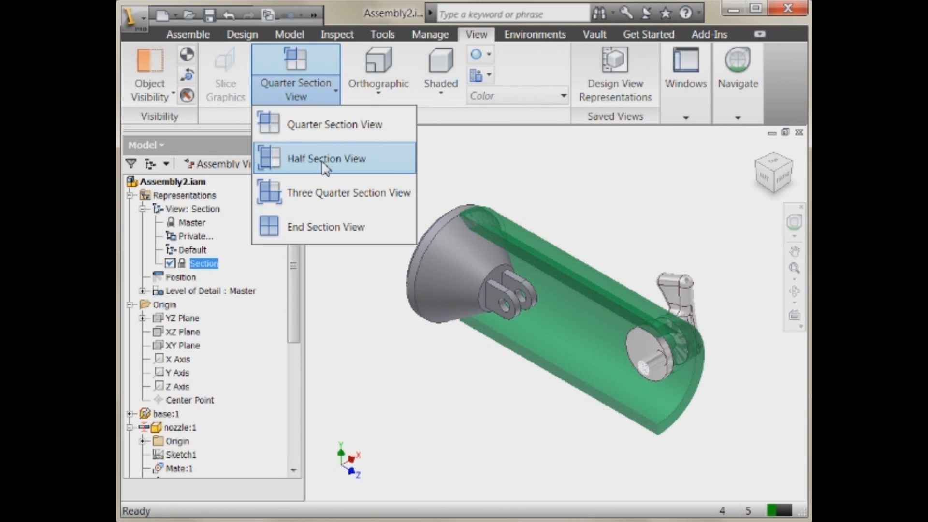
{"action": "left_click", "coordinate": [326, 158]}
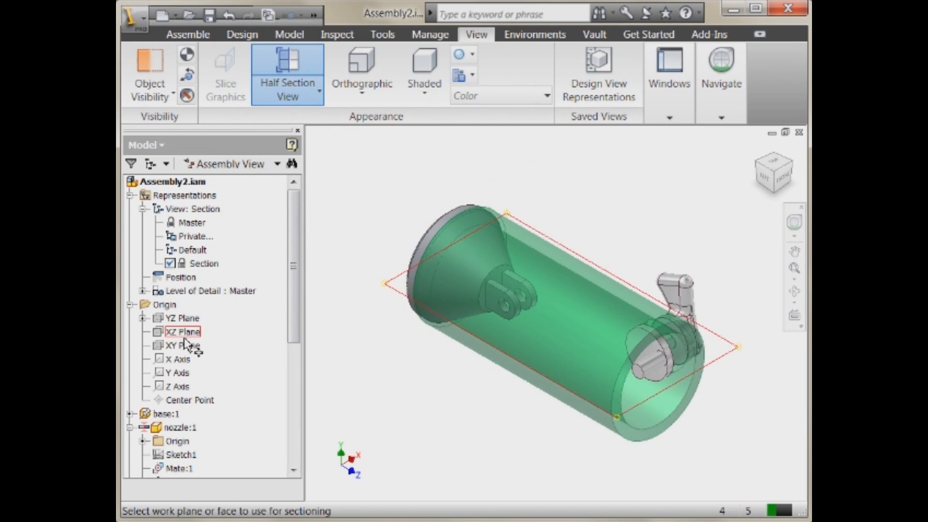
{"action": "left_click", "coordinate": [182, 318]}
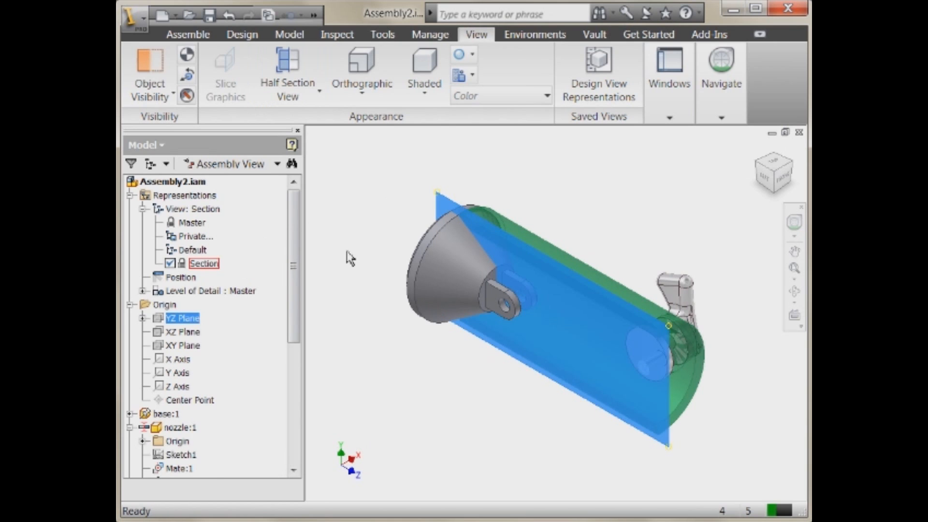
{"action": "left_click", "coordinate": [204, 263]}
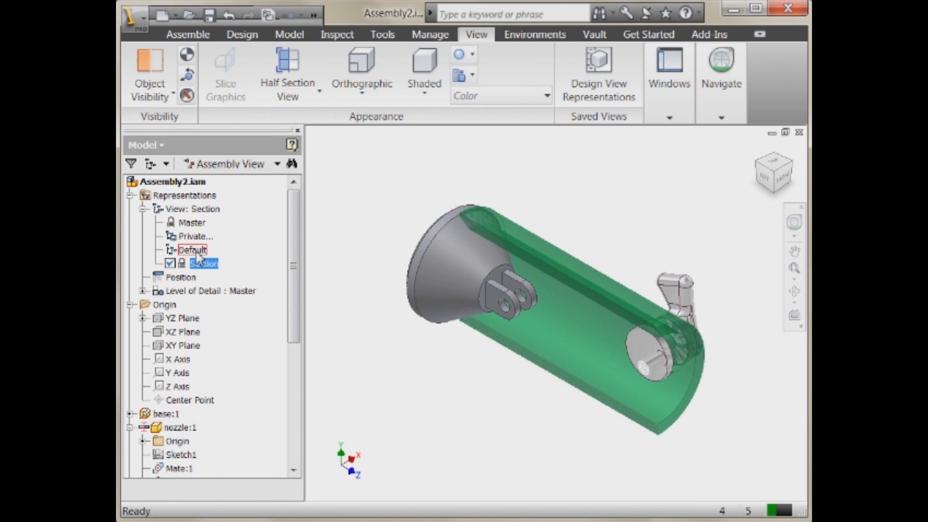
Step: Switch to the Default view representation and rename the Section view representation
{"action": "double_click", "coordinate": [192, 249]}
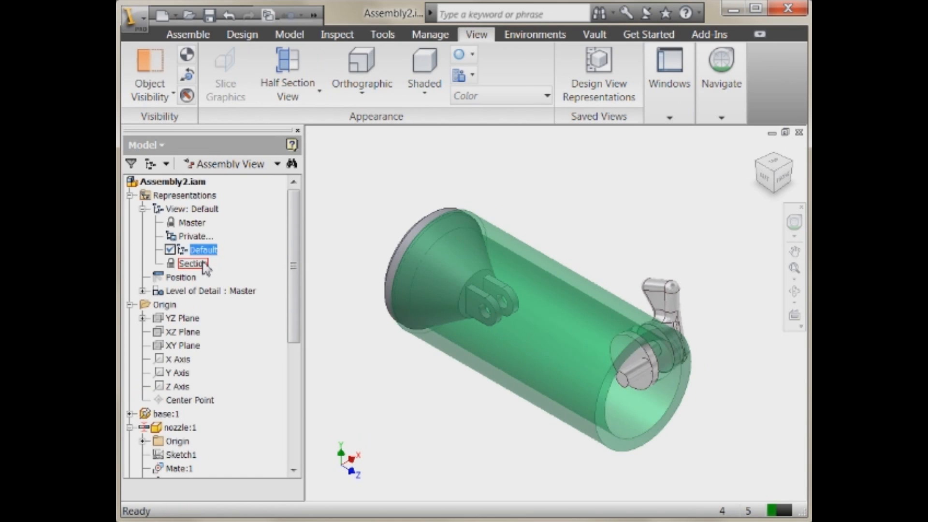
{"action": "left_click", "coordinate": [193, 263]}
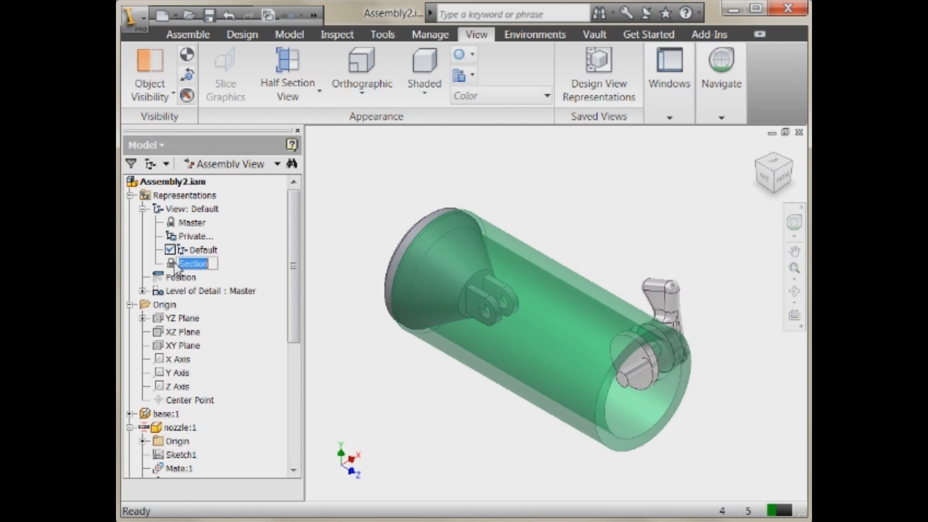
{"action": "left_click", "coordinate": [204, 250]}
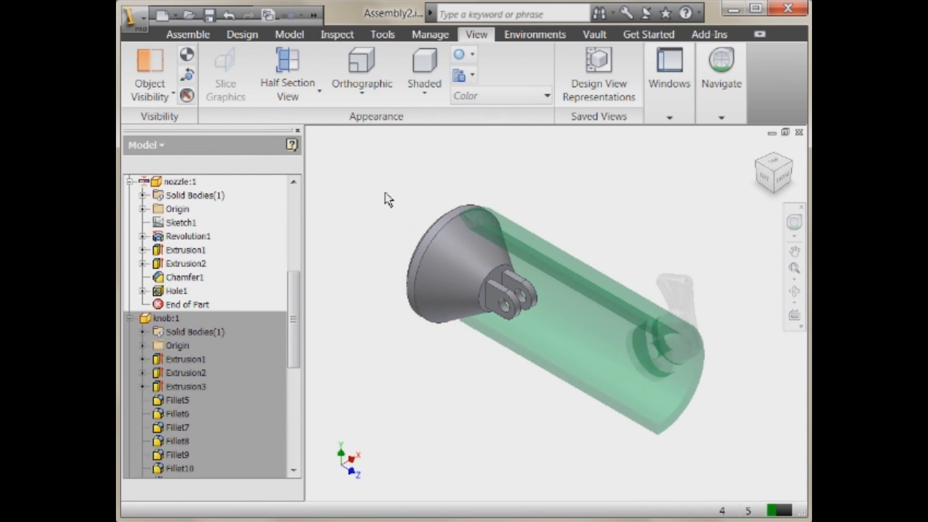
Step: Review the nozzle's Modeling tab in Document Settings and close the dialog
{"action": "left_click", "coordinate": [181, 33]}
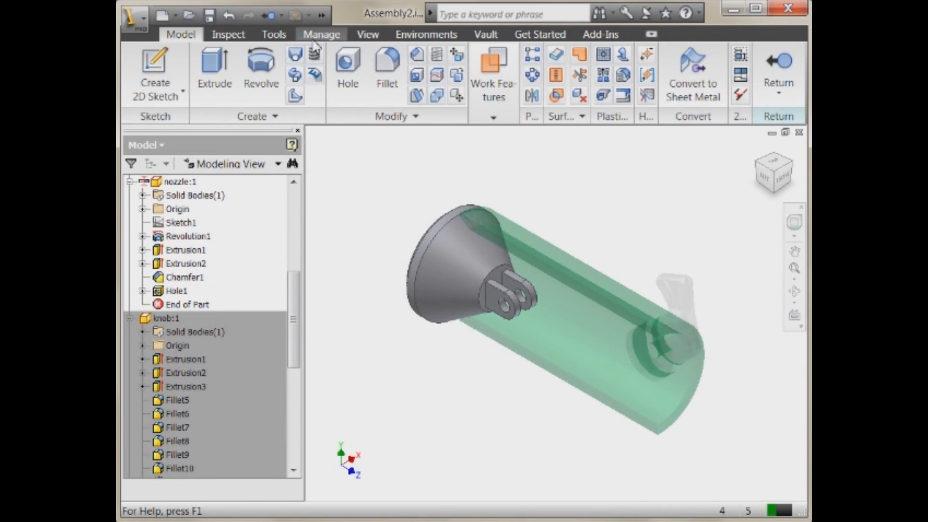
{"action": "left_click", "coordinate": [322, 34]}
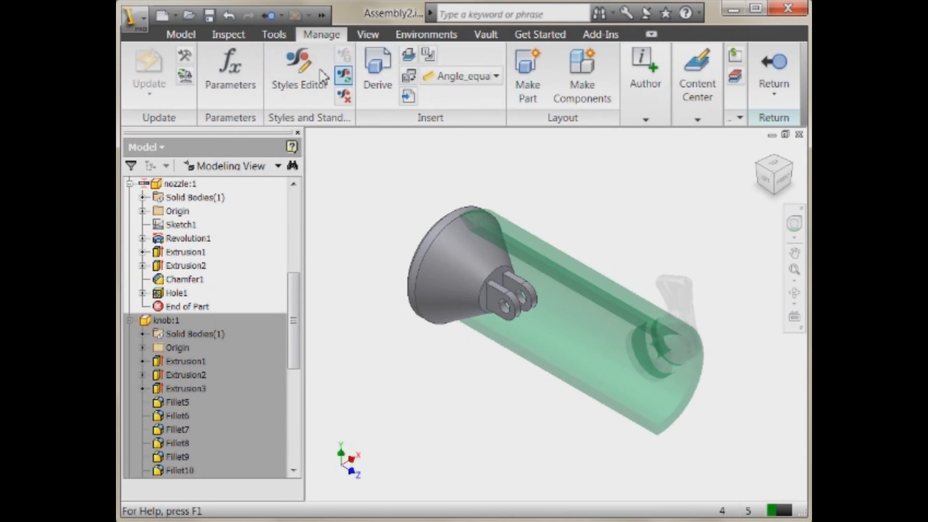
{"action": "left_click", "coordinate": [273, 34]}
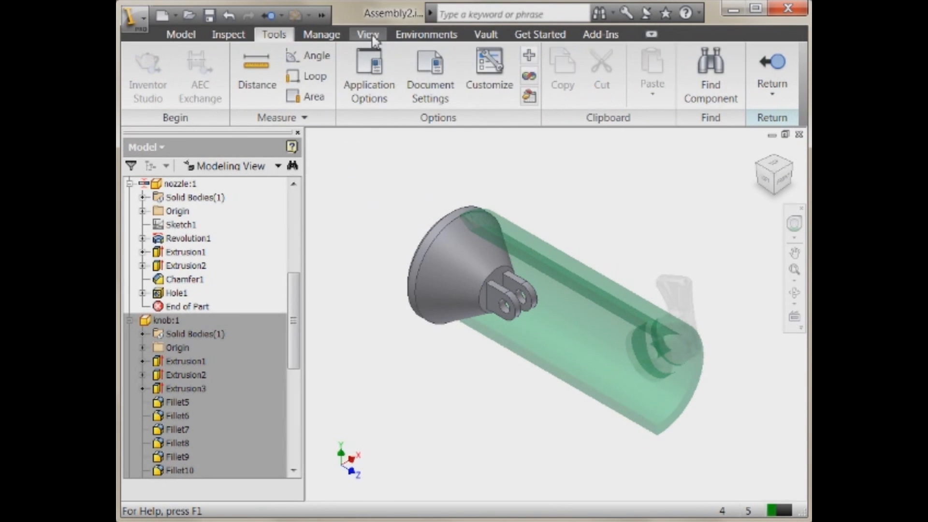
{"action": "mouse_move", "coordinate": [430, 71]}
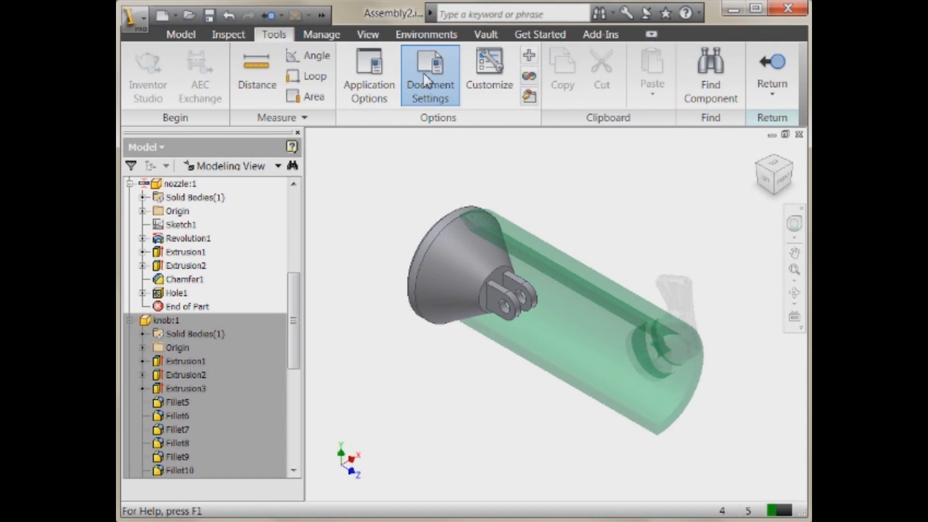
{"action": "left_click", "coordinate": [430, 74]}
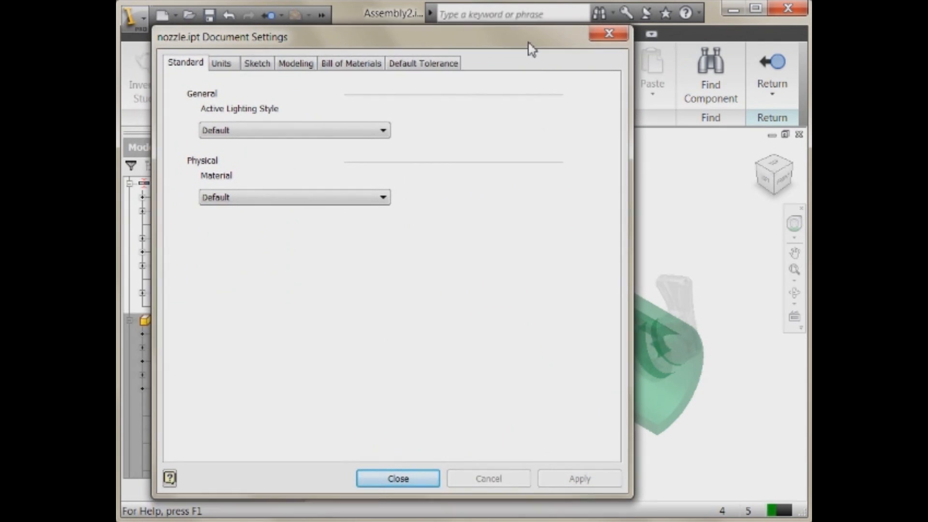
{"action": "left_click", "coordinate": [296, 63]}
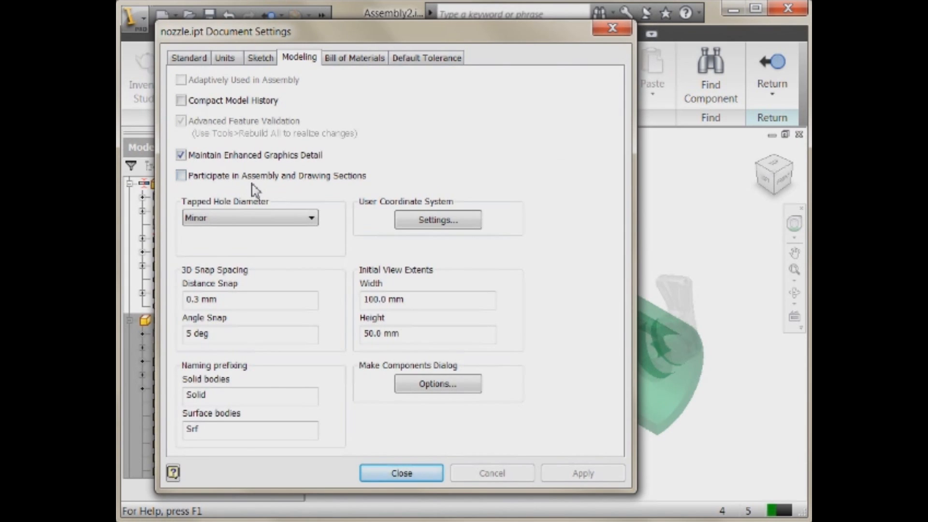
{"action": "mouse_move", "coordinate": [406, 456]}
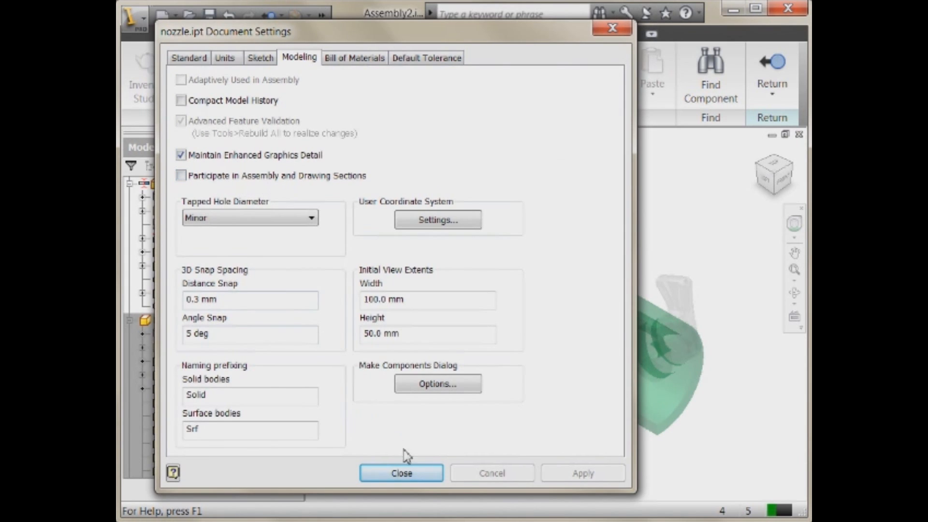
{"action": "left_click", "coordinate": [401, 472]}
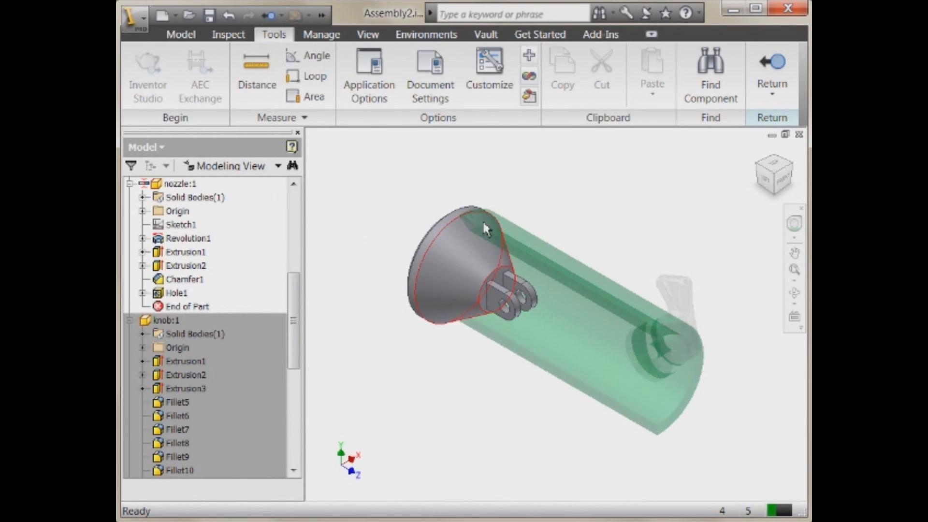
{"action": "mouse_move", "coordinate": [453, 269]}
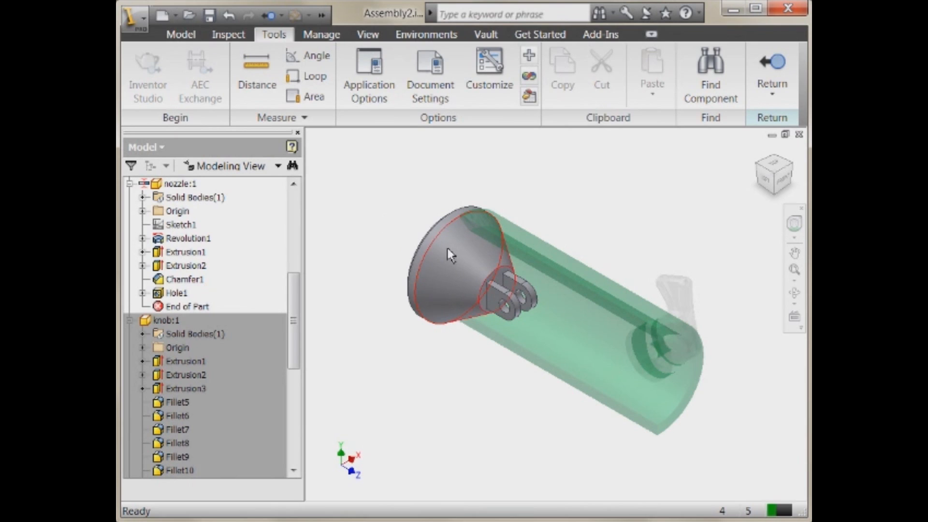
{"action": "mouse_move", "coordinate": [449, 274]}
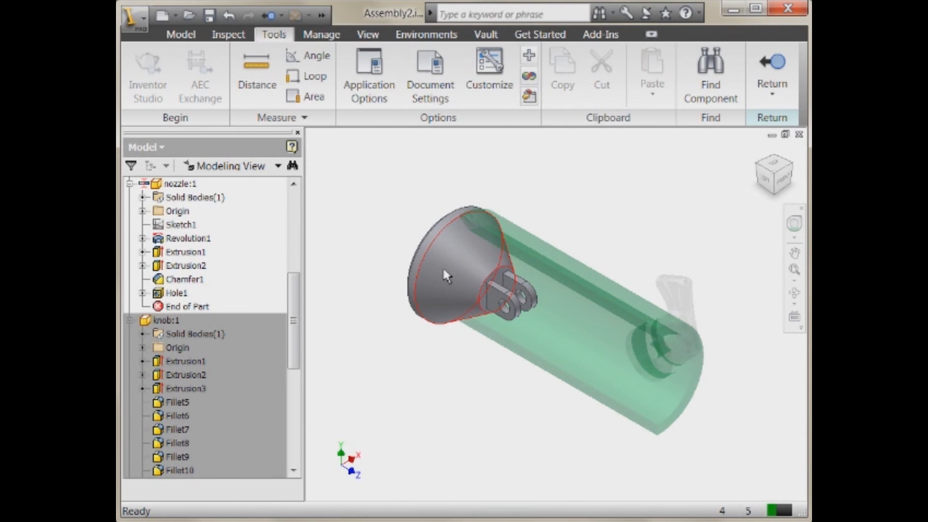
{"action": "mouse_move", "coordinate": [451, 281]}
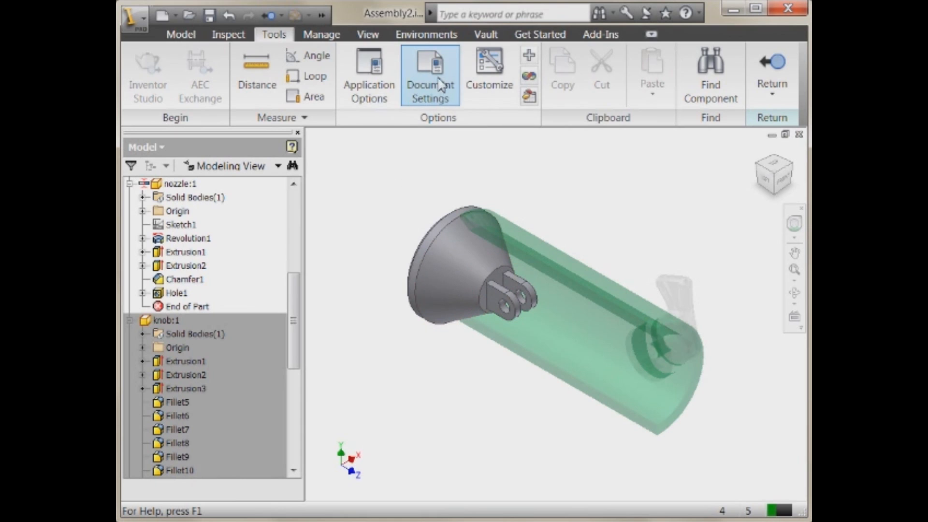
{"action": "mouse_move", "coordinate": [526, 196]}
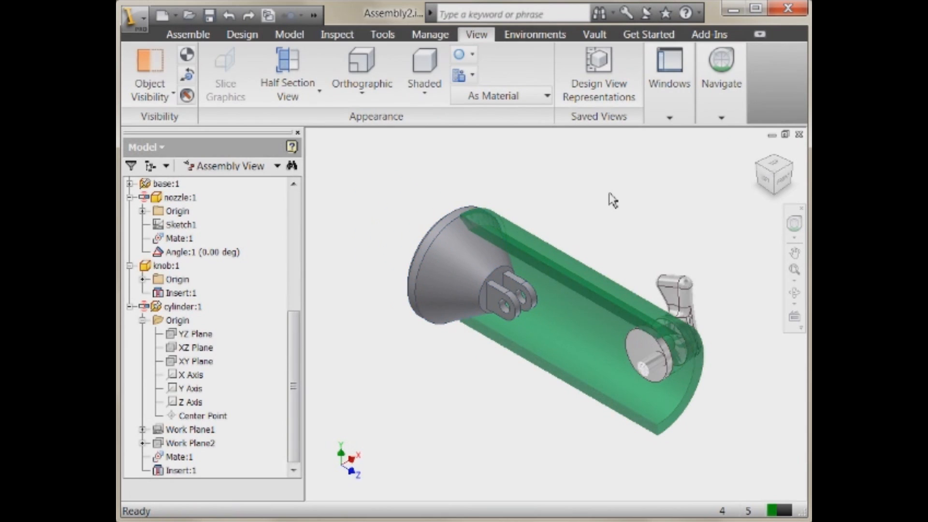
{"action": "left_click", "coordinate": [547, 95]}
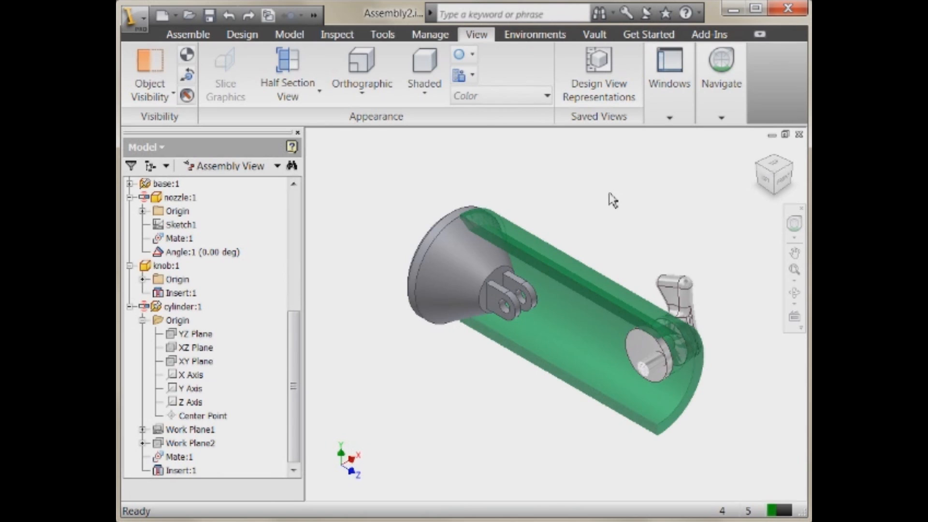
{"action": "mouse_move", "coordinate": [656, 215]}
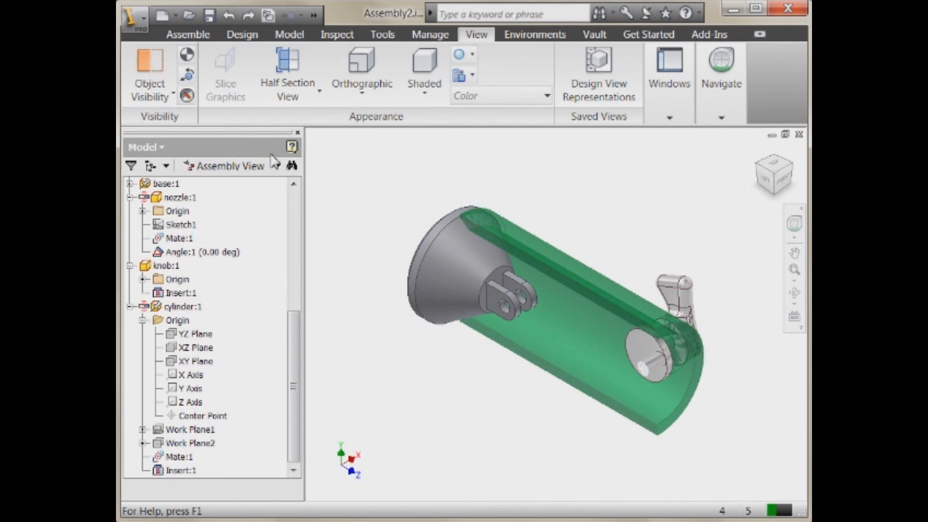
{"action": "mouse_move", "coordinate": [169, 39]}
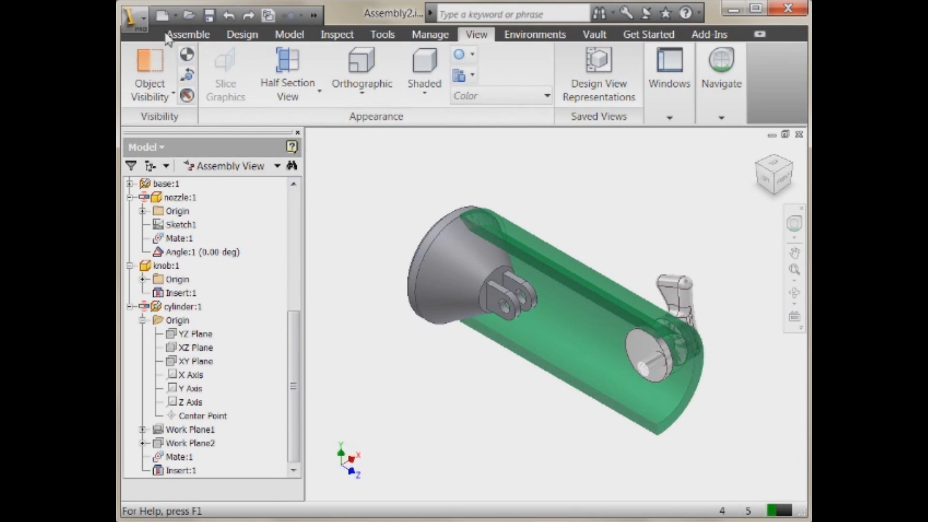
{"action": "mouse_move", "coordinate": [159, 34]}
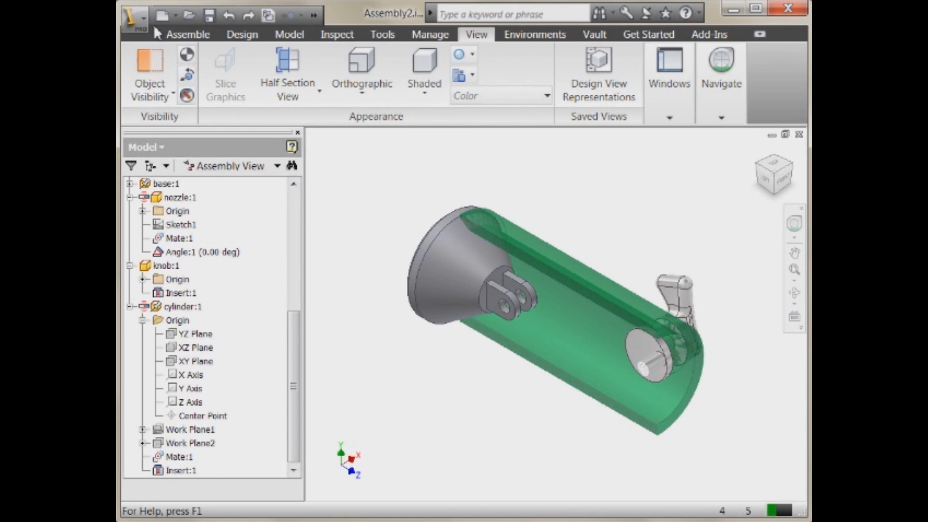
Step: Create the in-place link part and draw a single line in its Sketch1, viewed from Front
{"action": "left_click", "coordinate": [188, 34]}
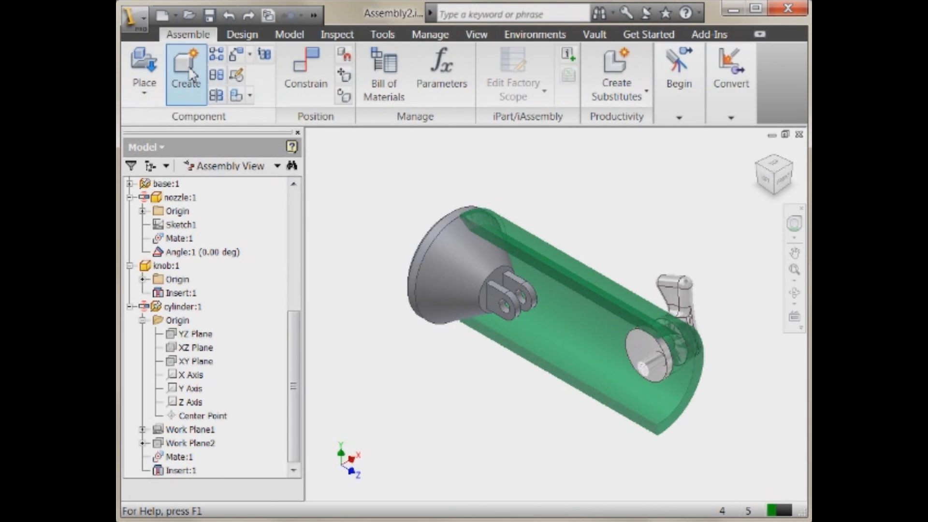
{"action": "left_click", "coordinate": [186, 68]}
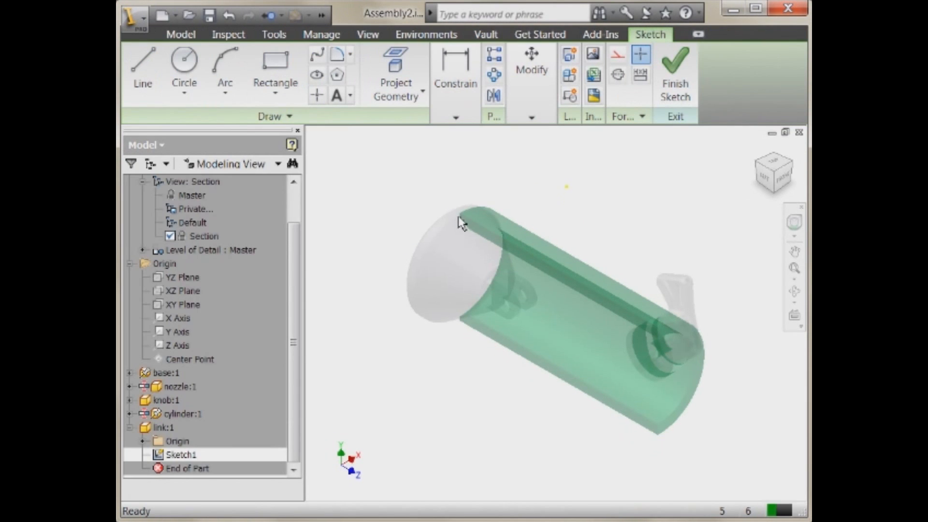
{"action": "left_click", "coordinate": [143, 67]}
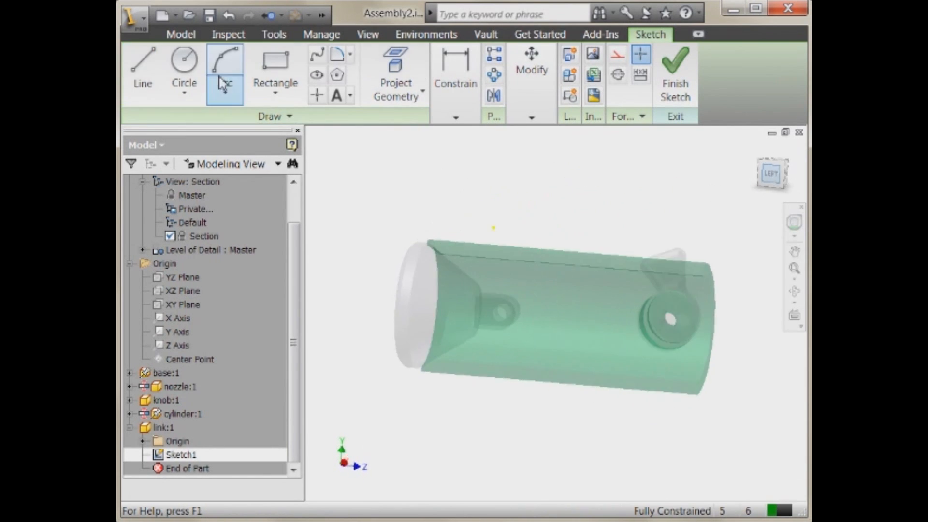
{"action": "left_click", "coordinate": [142, 68]}
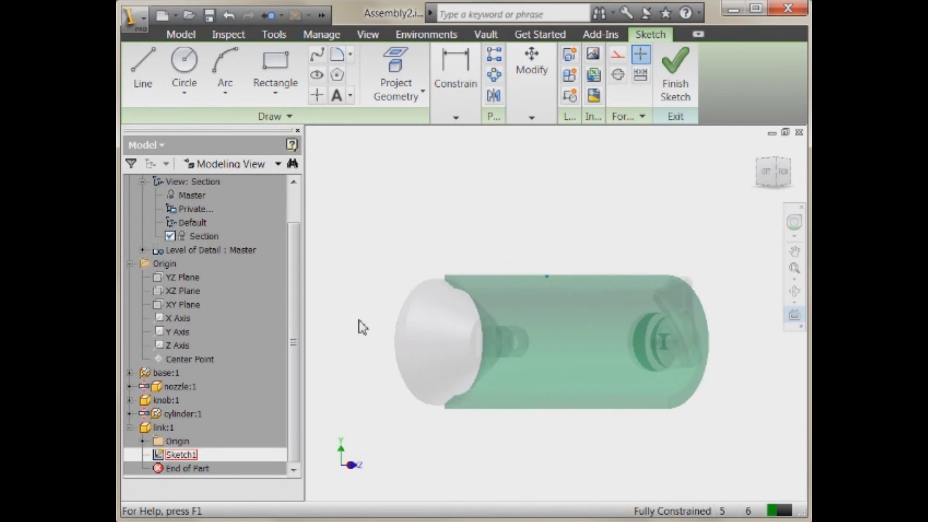
{"action": "left_click", "coordinate": [142, 71]}
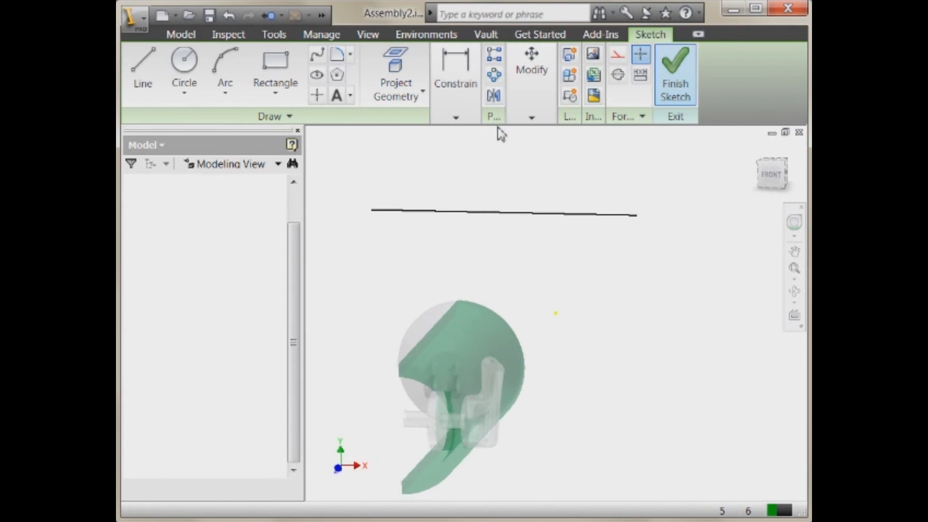
Step: Finish the link sketch, place a work axis at a line end, and return to the assembly
{"action": "left_click", "coordinate": [675, 83]}
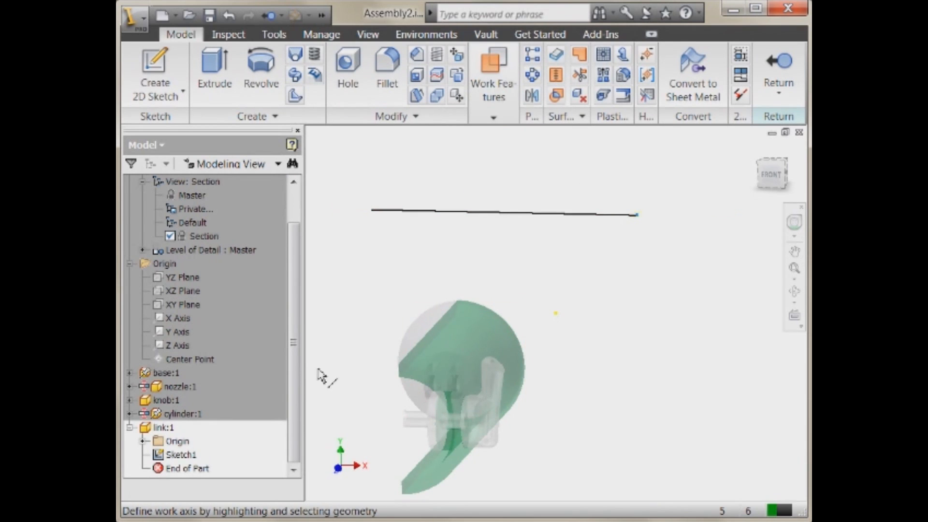
{"action": "left_click", "coordinate": [195, 387]}
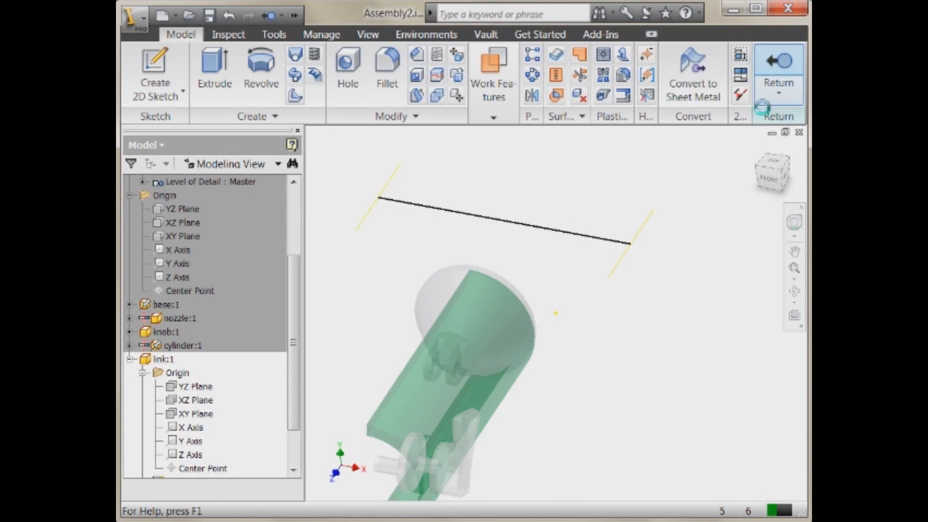
{"action": "left_click", "coordinate": [778, 68]}
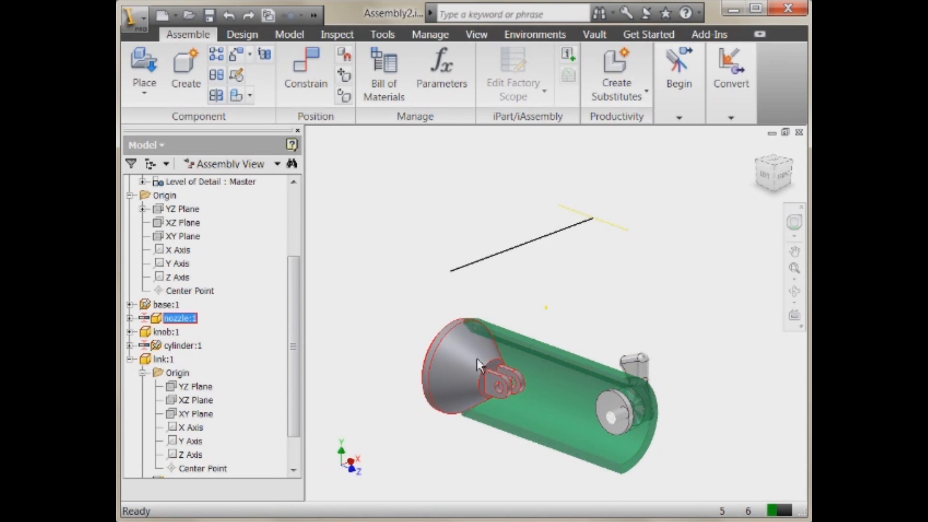
Step: Ground the nozzle, then toggle the knob's Grounded state
{"action": "right_click", "coordinate": [480, 364]}
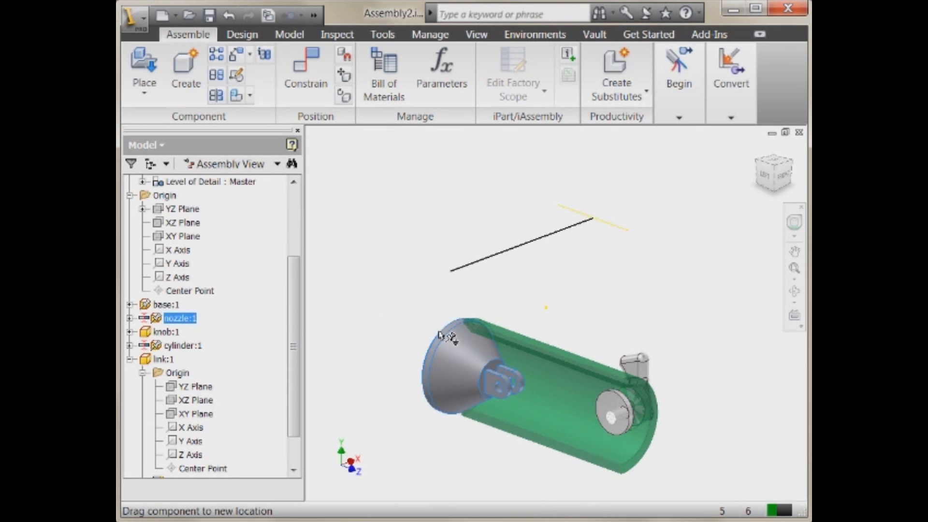
{"action": "left_click", "coordinate": [167, 330]}
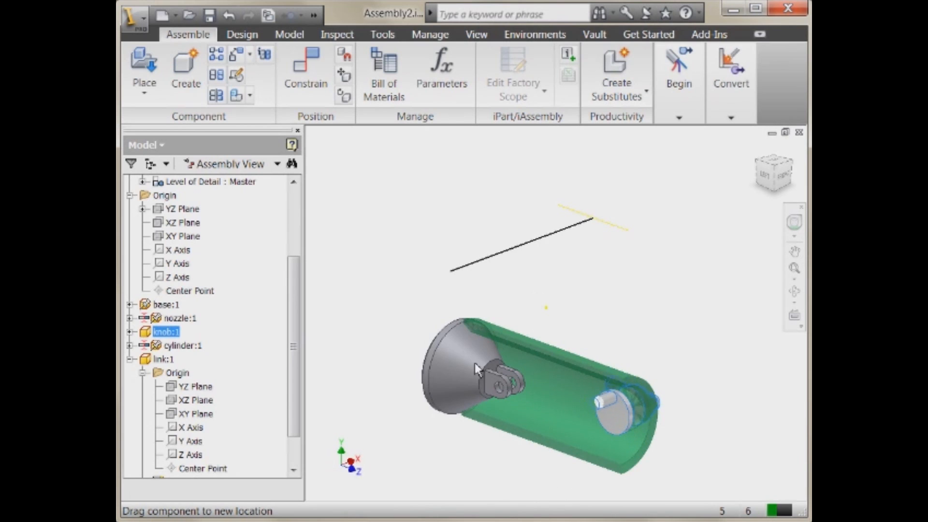
{"action": "left_click", "coordinate": [184, 345]}
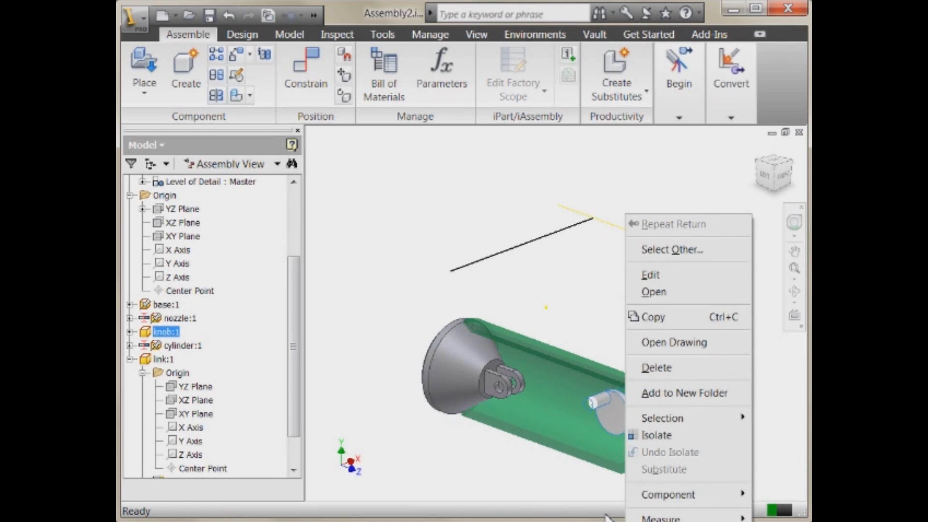
{"action": "left_click", "coordinate": [622, 349]}
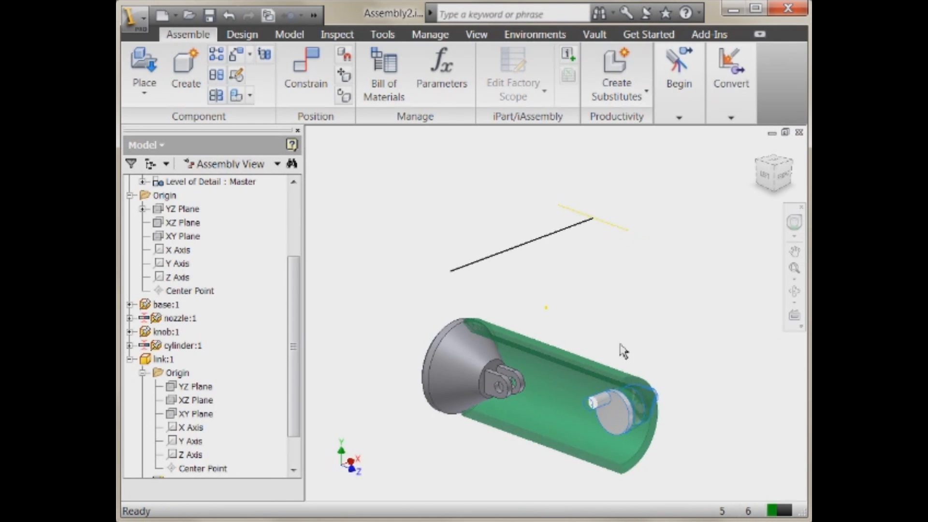
{"action": "mouse_move", "coordinate": [616, 305]}
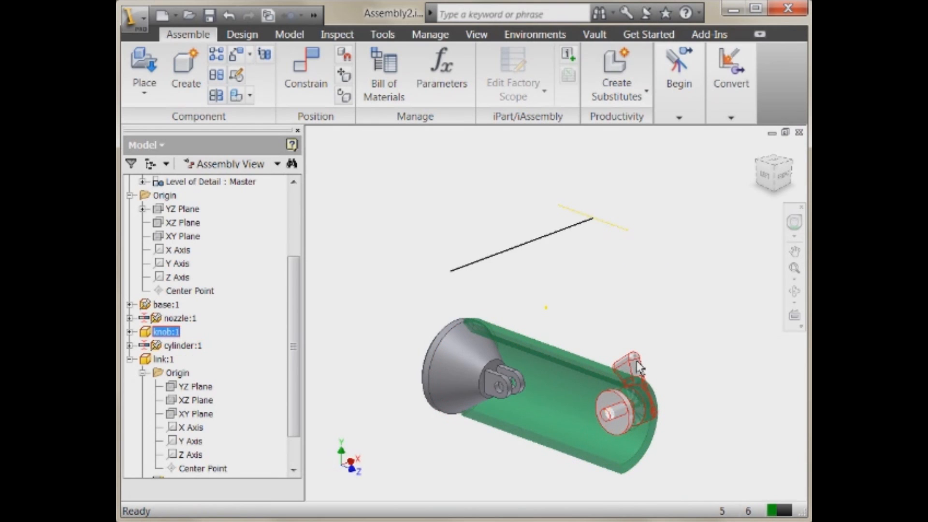
{"action": "right_click", "coordinate": [637, 366]}
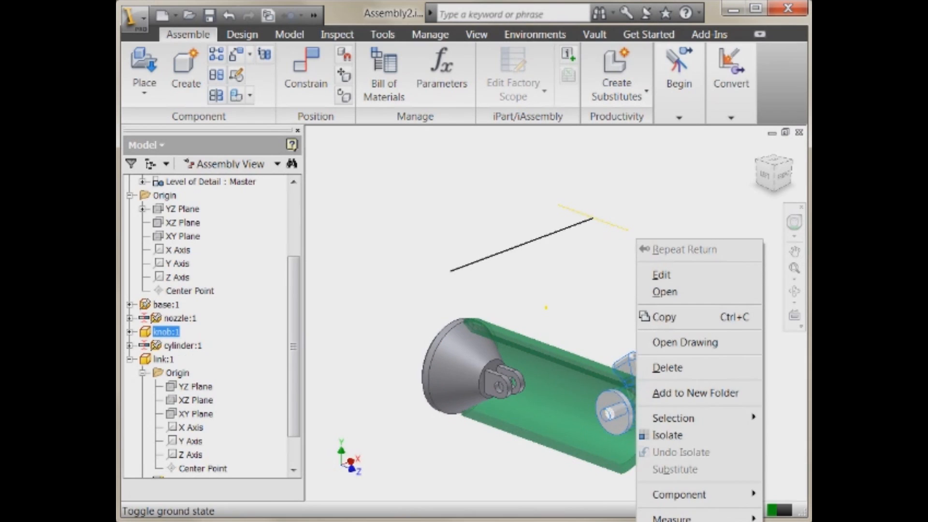
{"action": "left_click", "coordinate": [545, 249]}
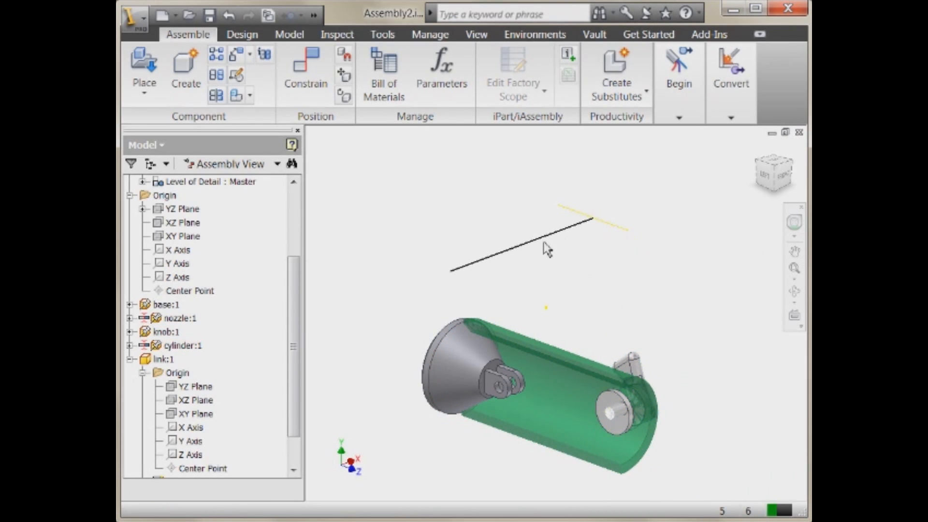
Step: Mate a link work axis to the knob axis, then pick the knob's round face for another constraint
{"action": "left_click", "coordinate": [305, 68]}
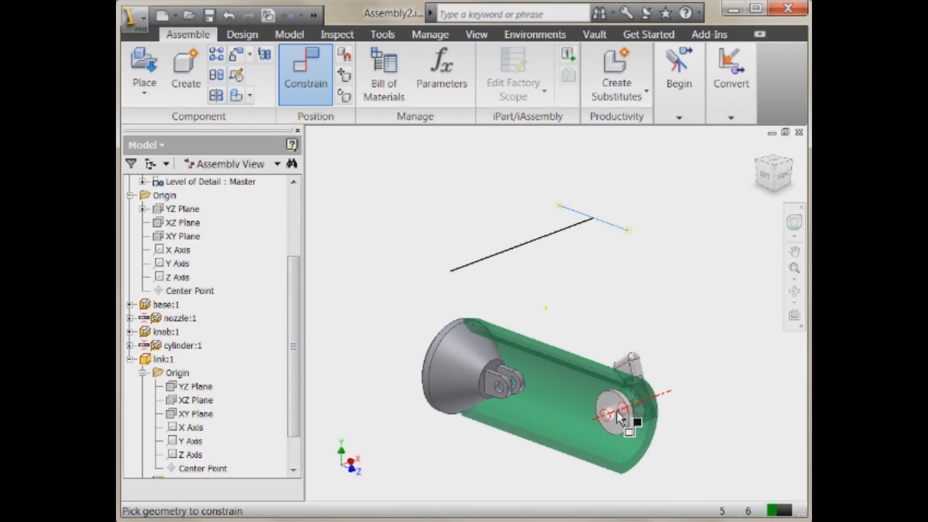
{"action": "mouse_move", "coordinate": [619, 417]}
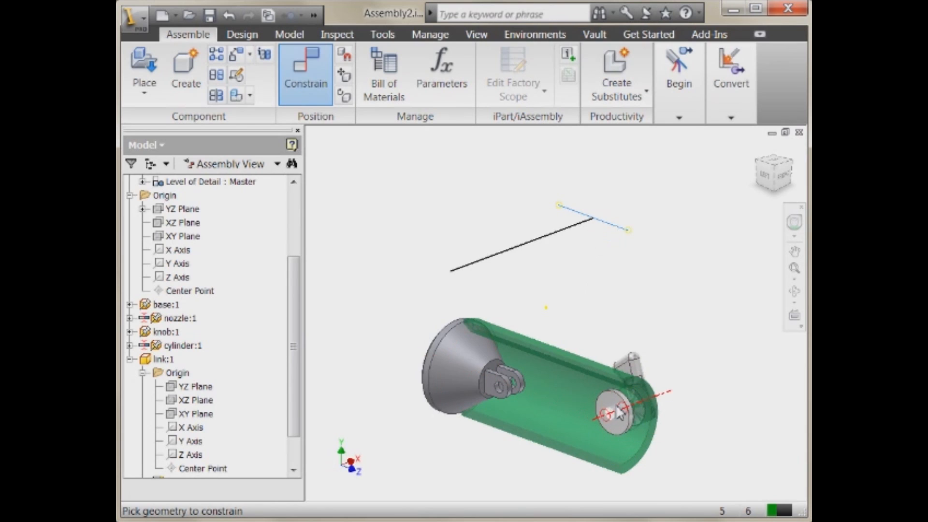
{"action": "left_click", "coordinate": [619, 411]}
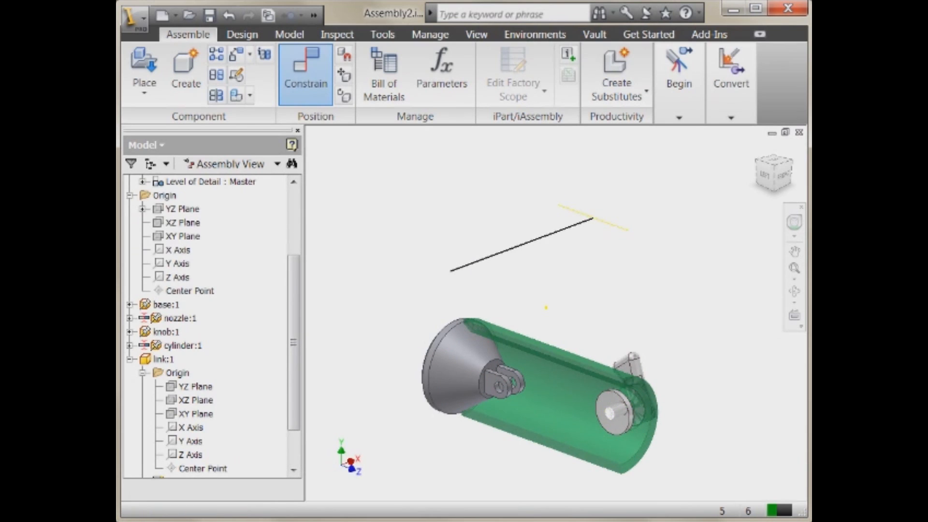
{"action": "left_click", "coordinate": [165, 359]}
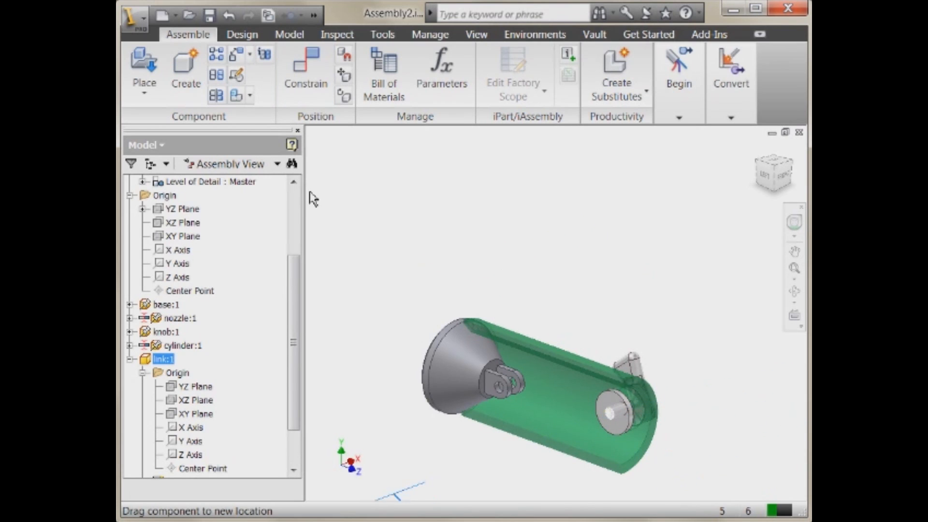
{"action": "mouse_move", "coordinate": [506, 485]}
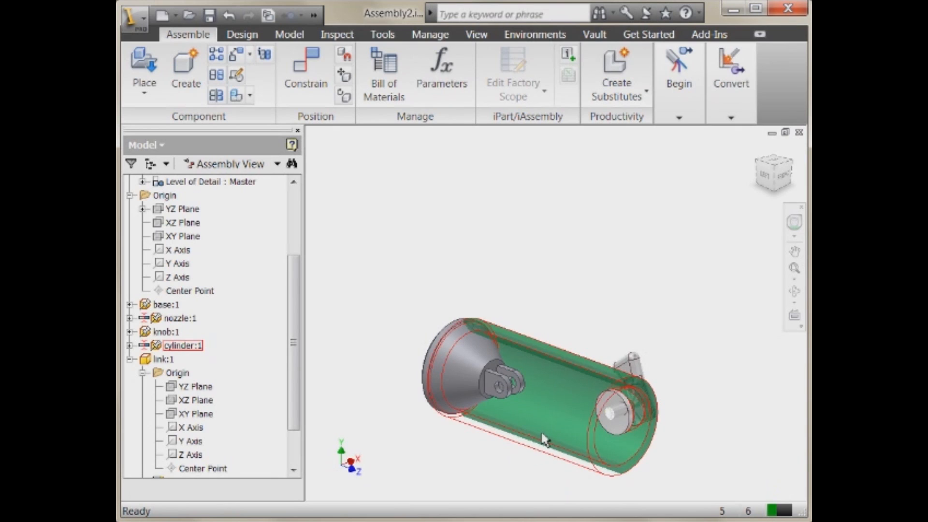
{"action": "left_click", "coordinate": [164, 359]}
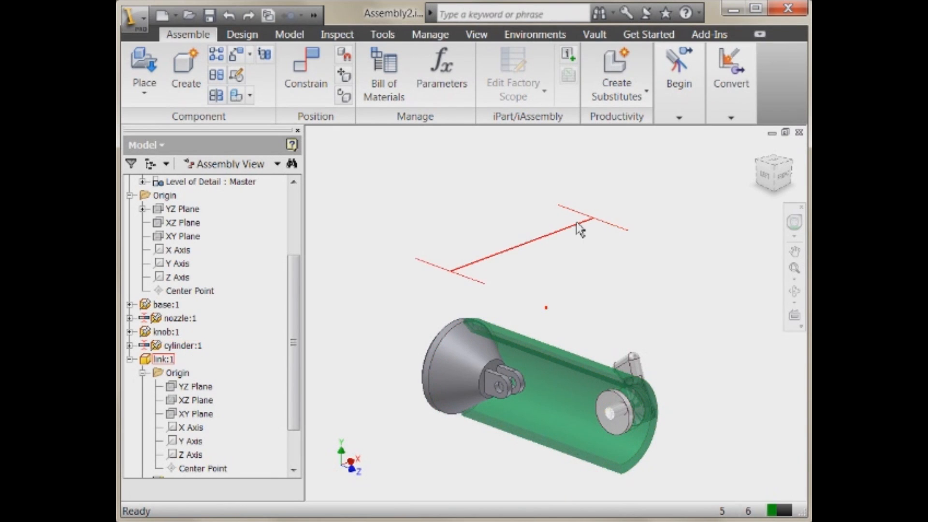
{"action": "left_click", "coordinate": [305, 74]}
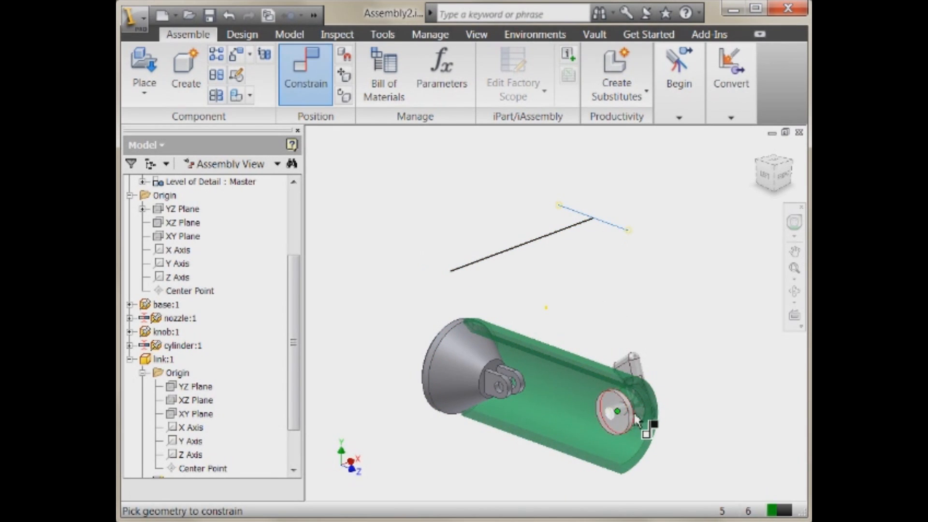
{"action": "left_click", "coordinate": [615, 411]}
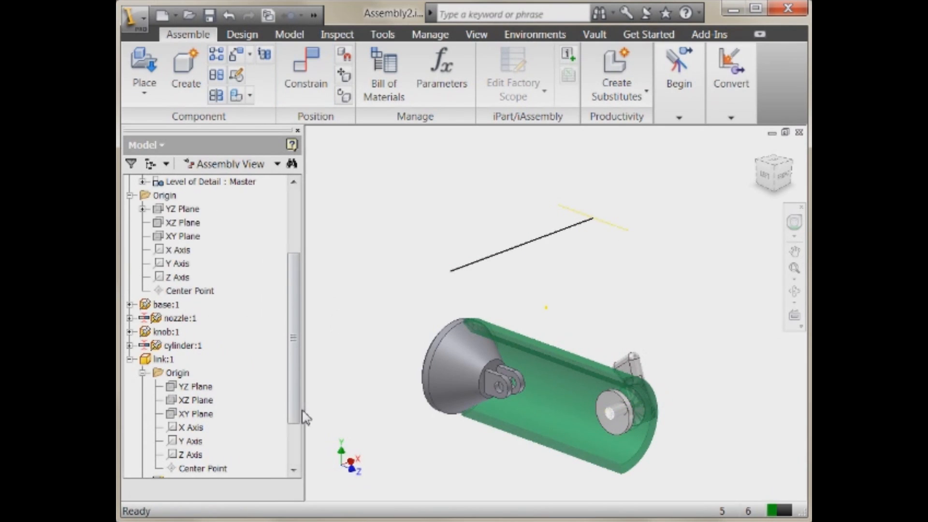
Step: Constrain the link's XY Plane to the nozzle clevis face with a 0.00 deg angle
{"action": "scroll", "scroll_direction": "down", "scroll_amount": 3}
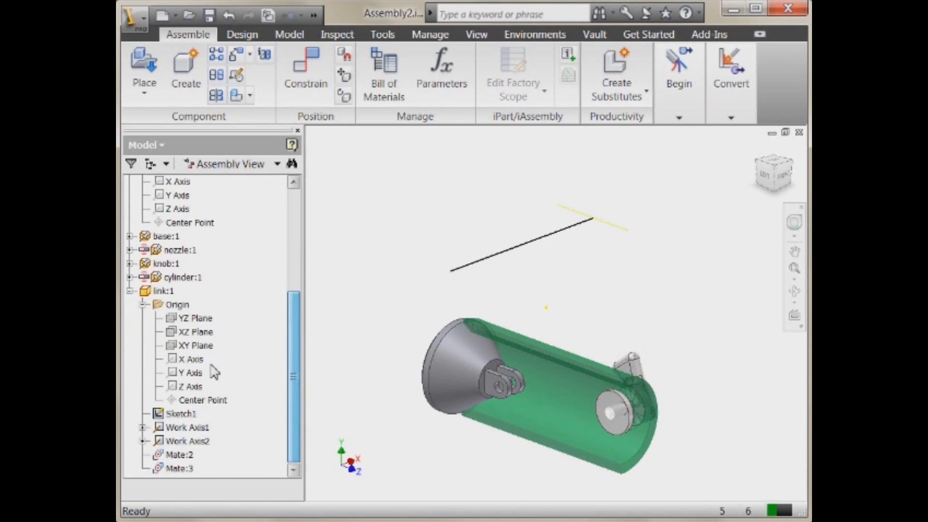
{"action": "left_click", "coordinate": [195, 346]}
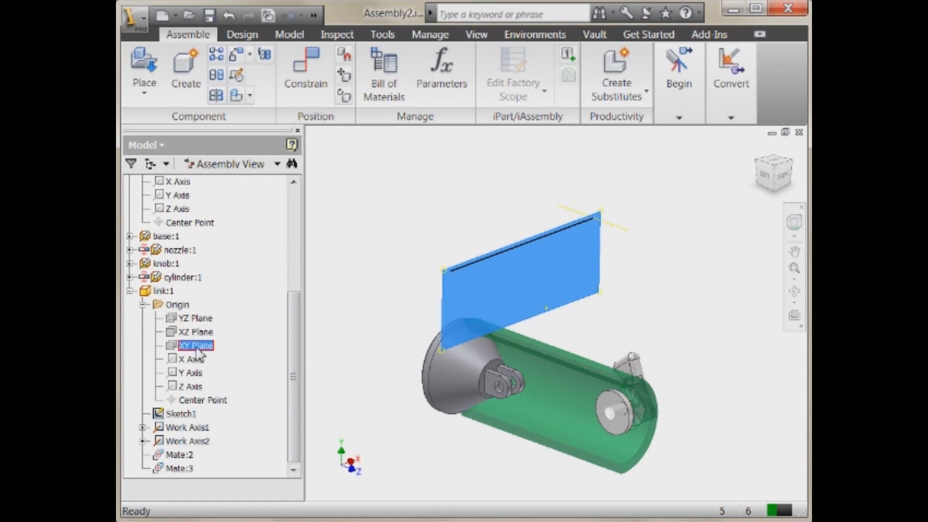
{"action": "left_click", "coordinate": [305, 74]}
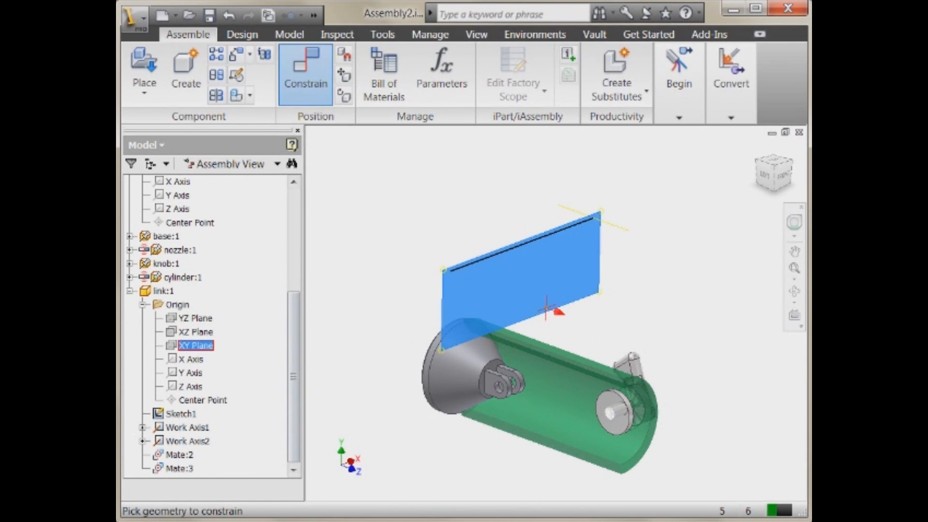
{"action": "left_click", "coordinate": [305, 74]}
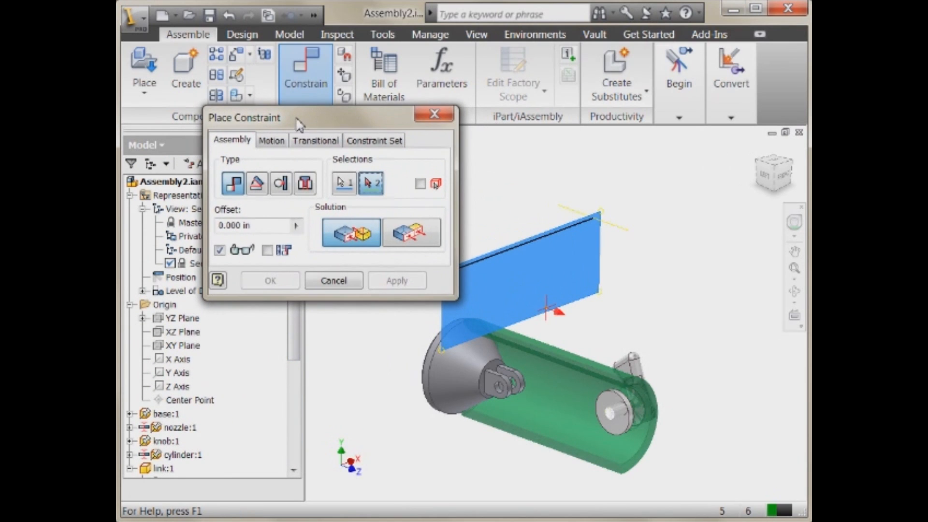
{"action": "left_click", "coordinate": [256, 183]}
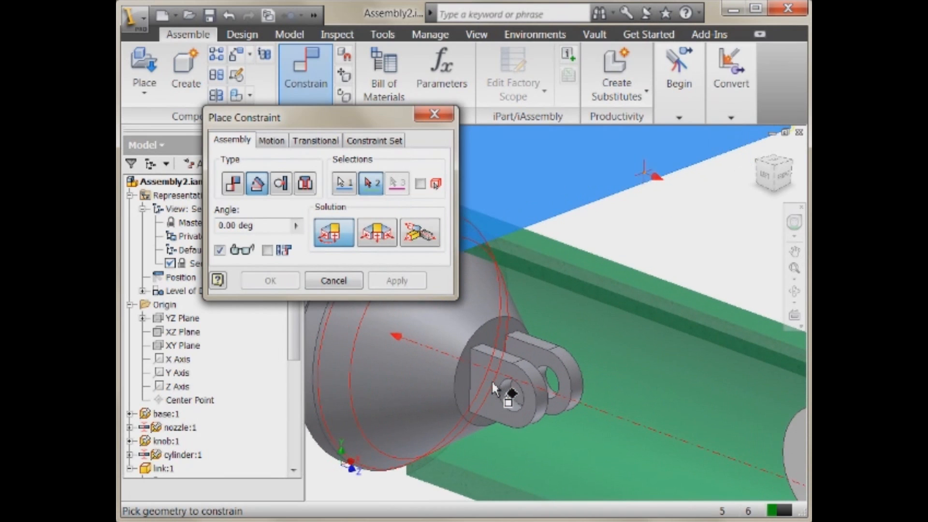
{"action": "left_click", "coordinate": [506, 388]}
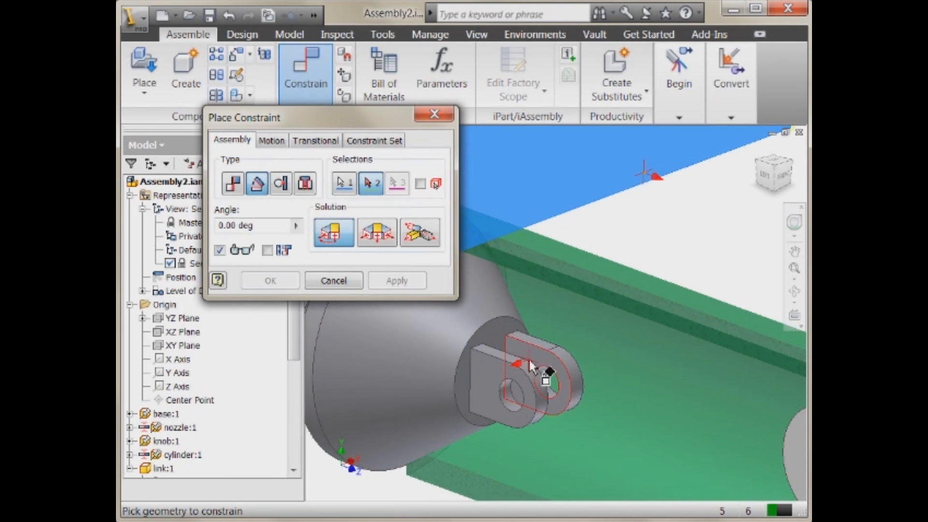
{"action": "left_click", "coordinate": [397, 280]}
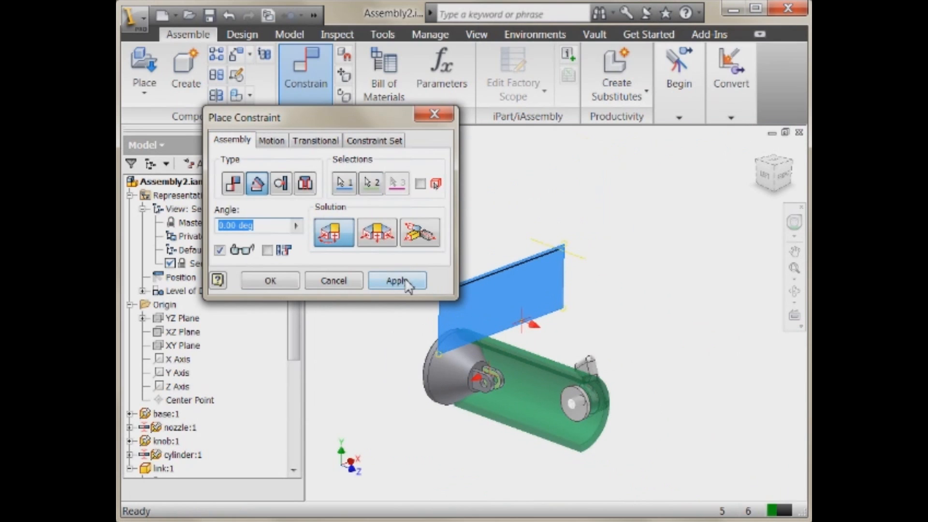
{"action": "left_click", "coordinate": [396, 280]}
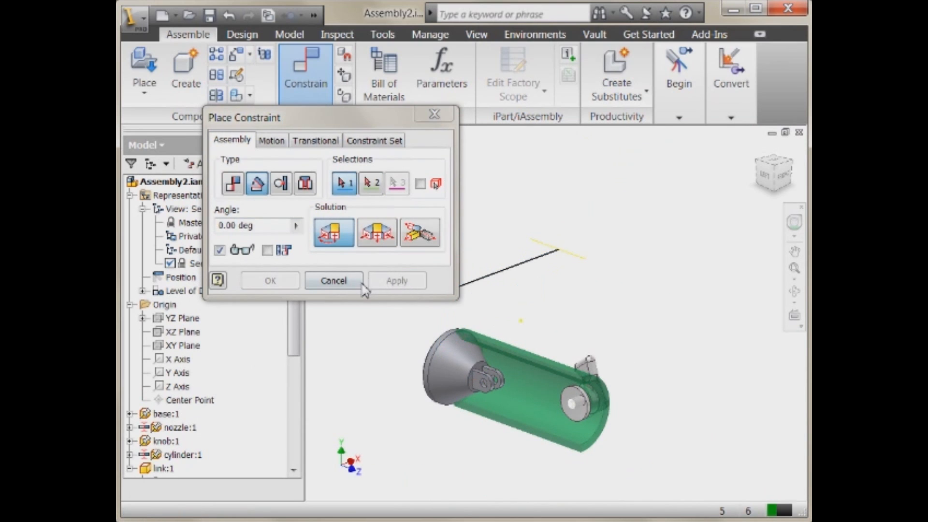
{"action": "left_click", "coordinate": [333, 280]}
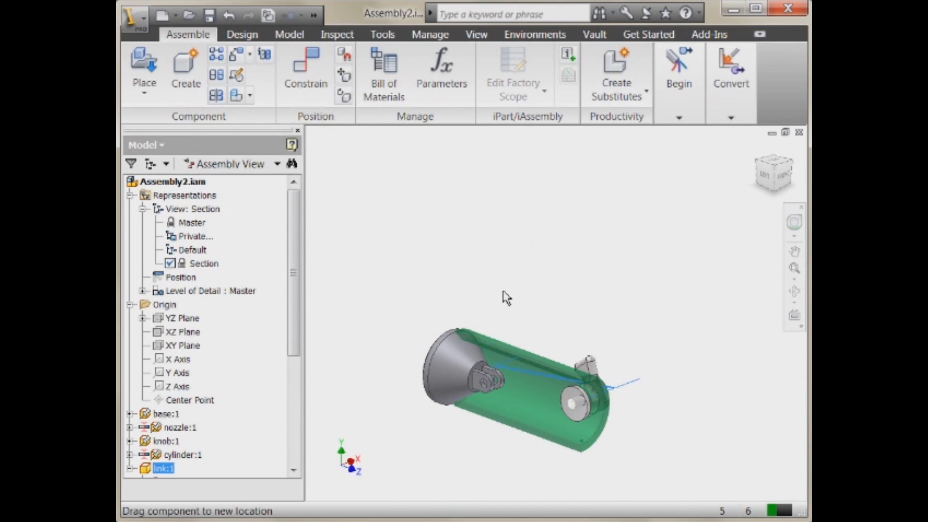
Step: Expand link:1 to list Sketch1, Work Axis1, Work Axis2, Mate:2, Mate:3 and Angle:2
{"action": "left_click", "coordinate": [183, 455]}
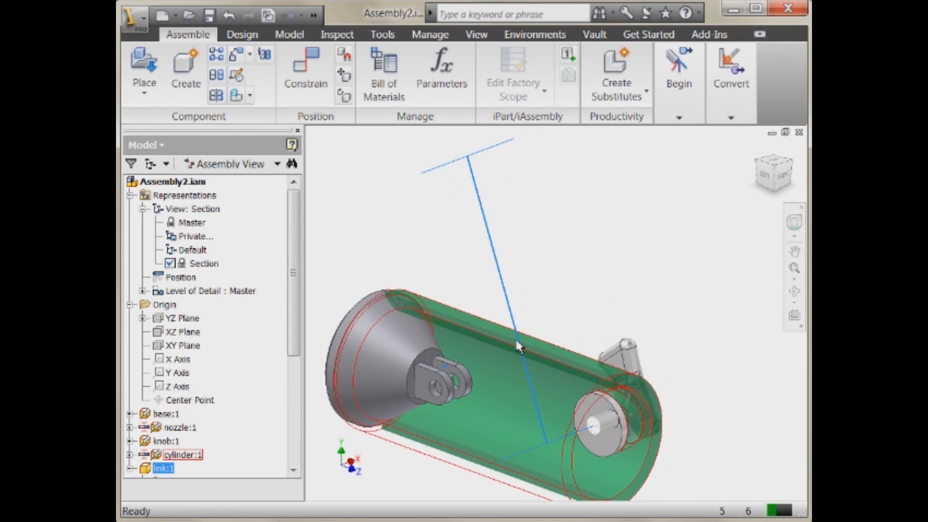
{"action": "mouse_move", "coordinate": [408, 365]}
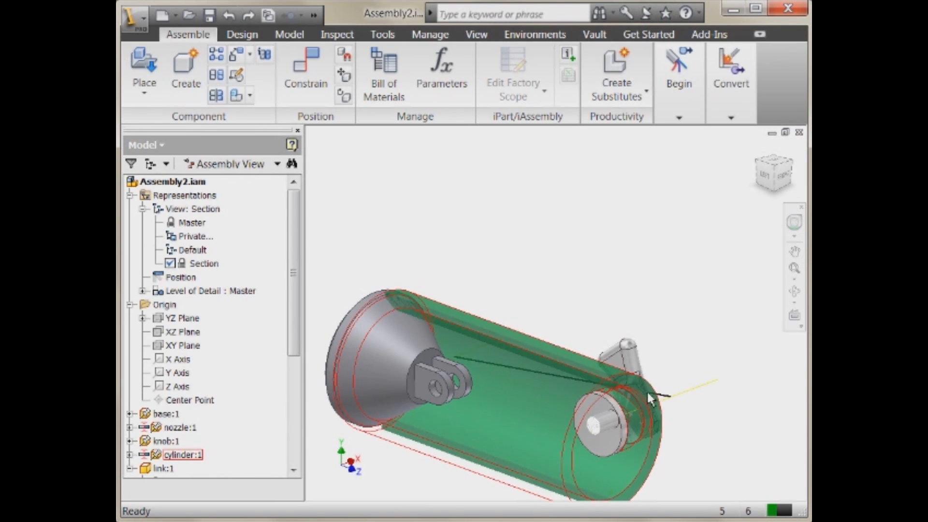
{"action": "left_click", "coordinate": [164, 468]}
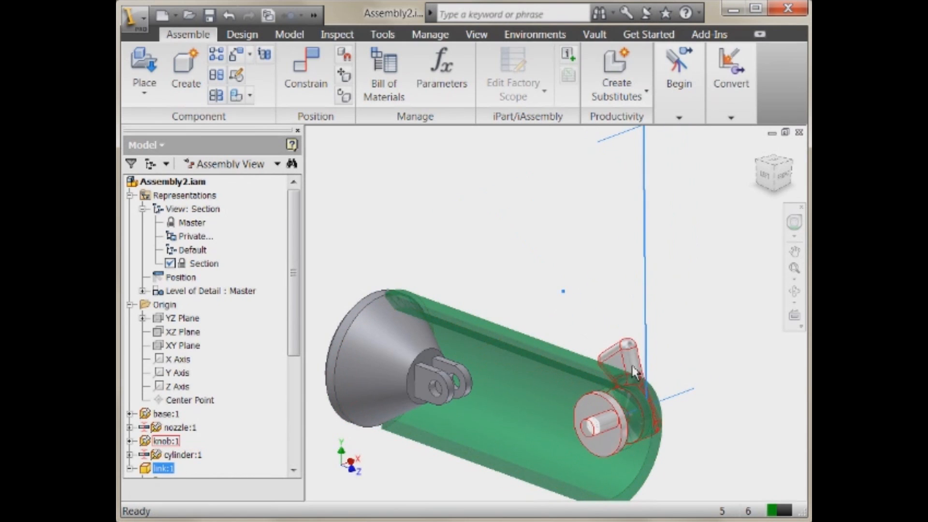
{"action": "left_click", "coordinate": [130, 469]}
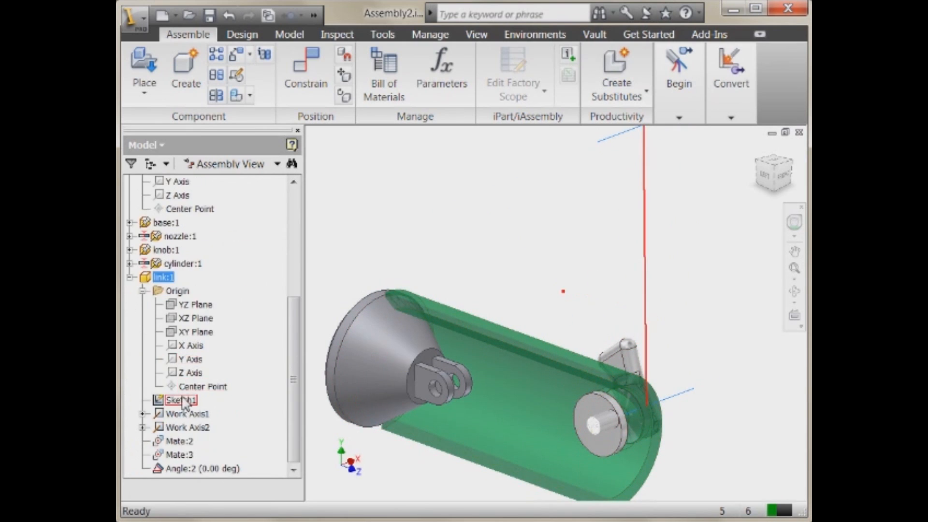
Step: Change the link's Angle:2 constraint to a Mate constraint, then deselect everything
{"action": "right_click", "coordinate": [202, 469]}
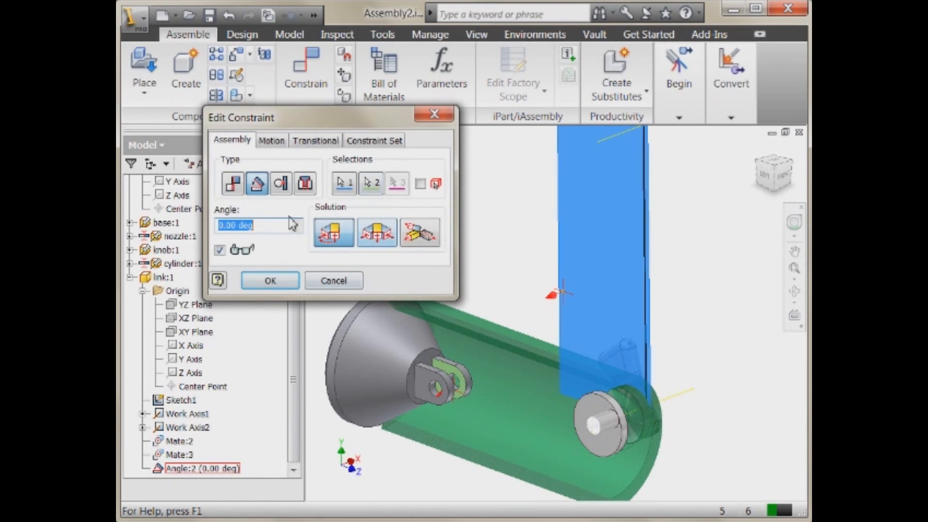
{"action": "left_click", "coordinate": [232, 183]}
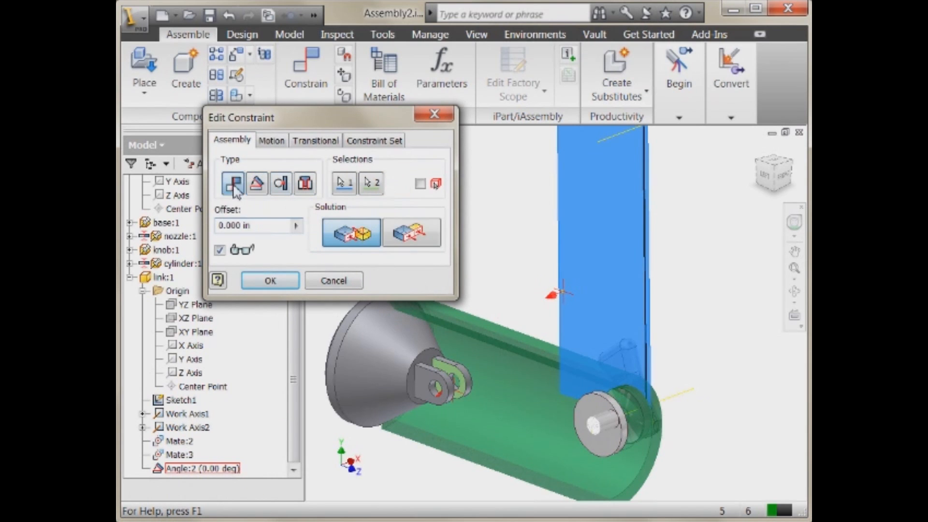
{"action": "left_click", "coordinate": [270, 280]}
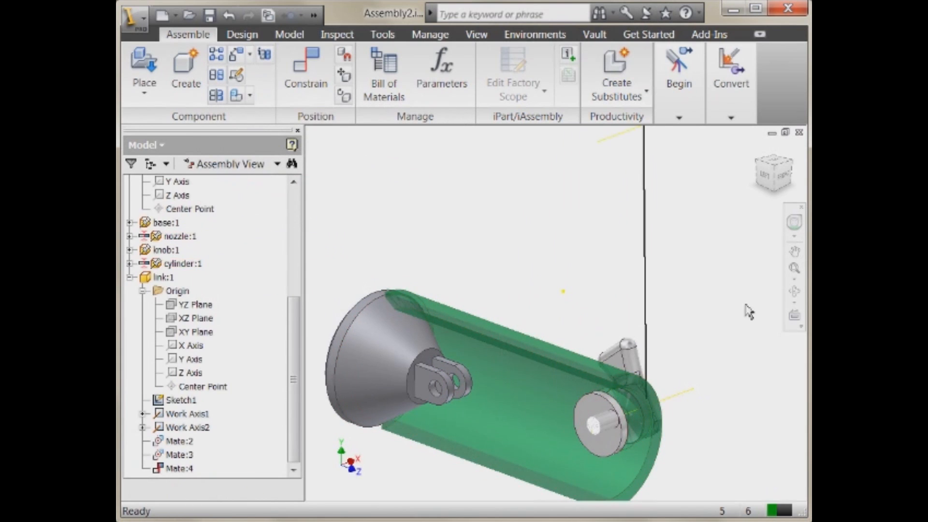
{"action": "left_click", "coordinate": [166, 277]}
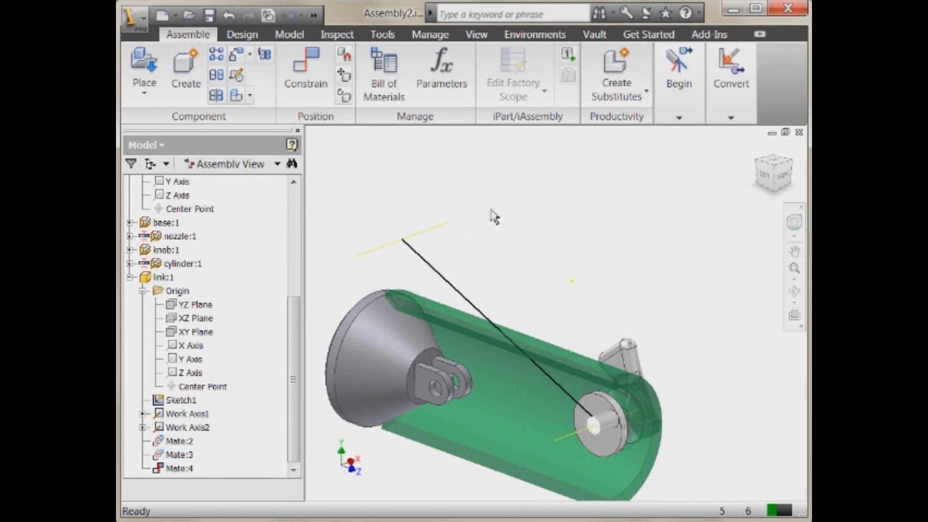
{"action": "left_click", "coordinate": [305, 71]}
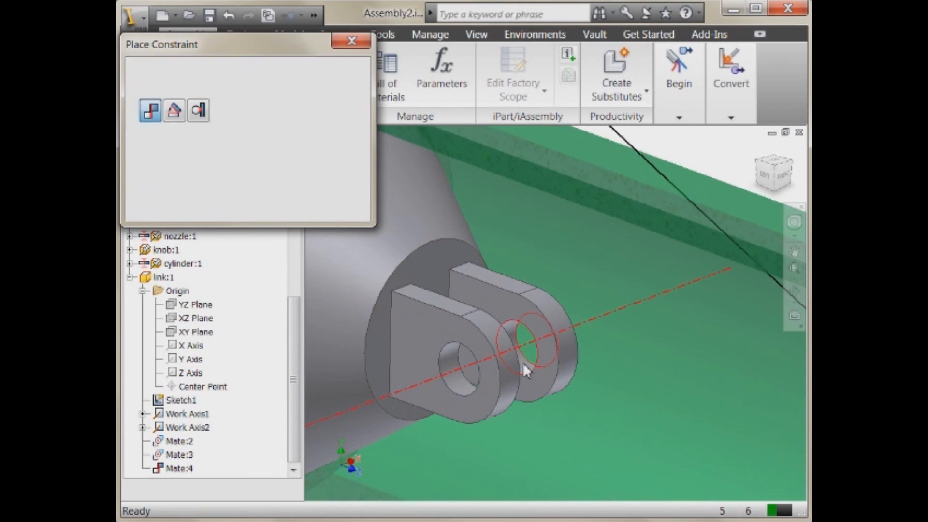
{"action": "left_click", "coordinate": [314, 208]}
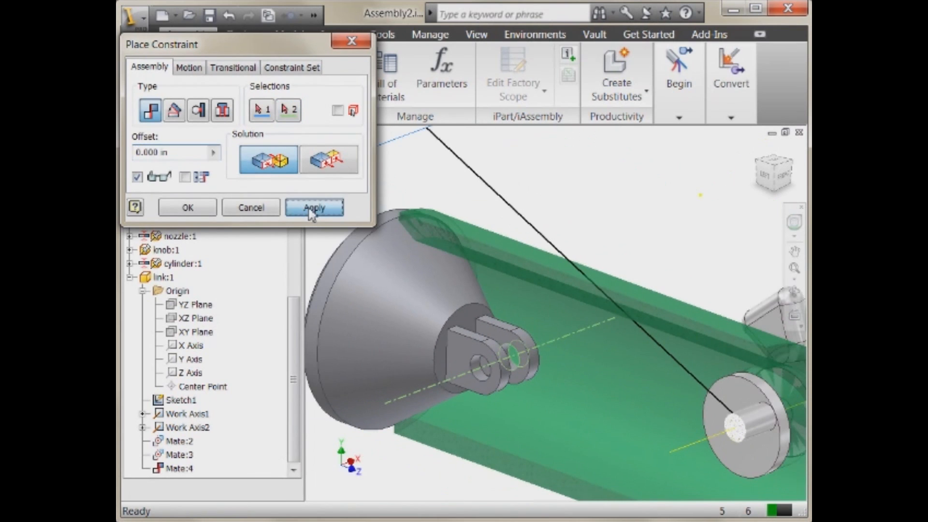
{"action": "left_click", "coordinate": [314, 207]}
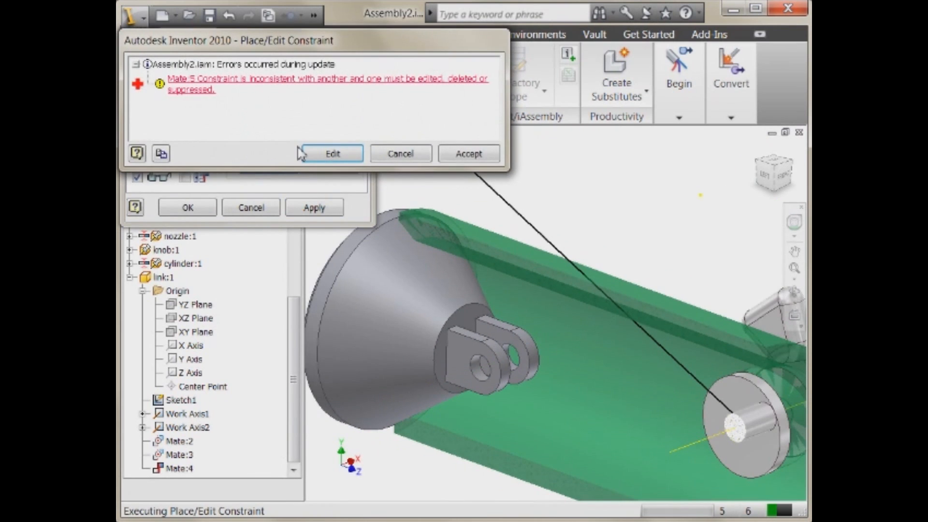
{"action": "left_click", "coordinate": [332, 153]}
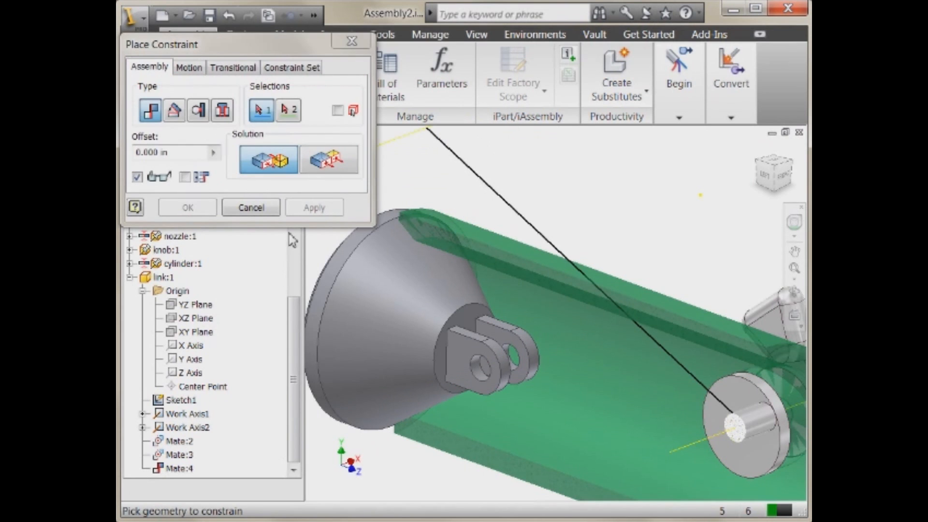
{"action": "left_click", "coordinate": [250, 208]}
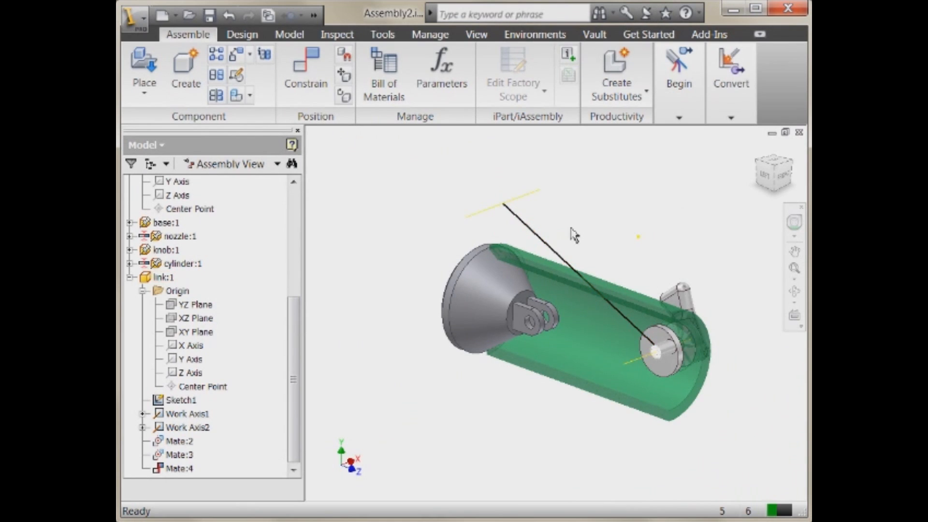
{"action": "mouse_move", "coordinate": [231, 349]}
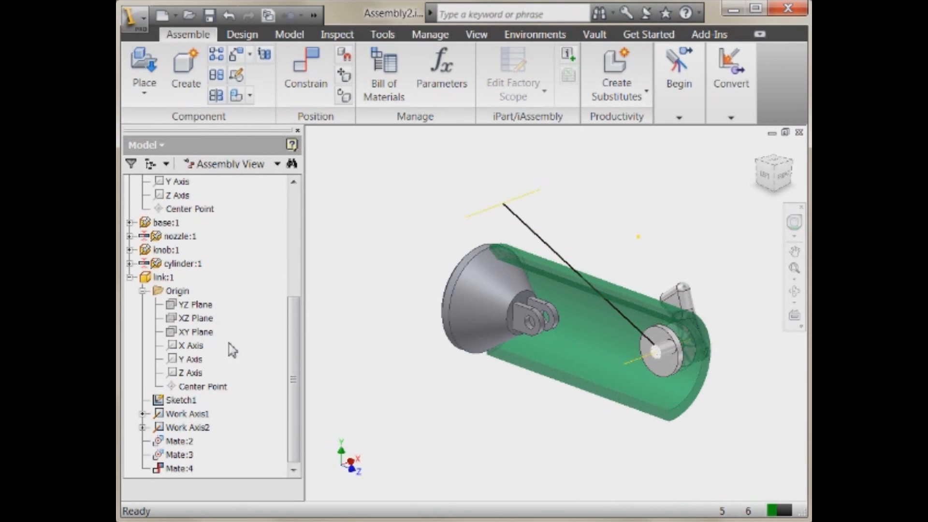
Step: Edit link:1 in place and make its Sketch1 line adaptive
{"action": "left_click", "coordinate": [166, 277]}
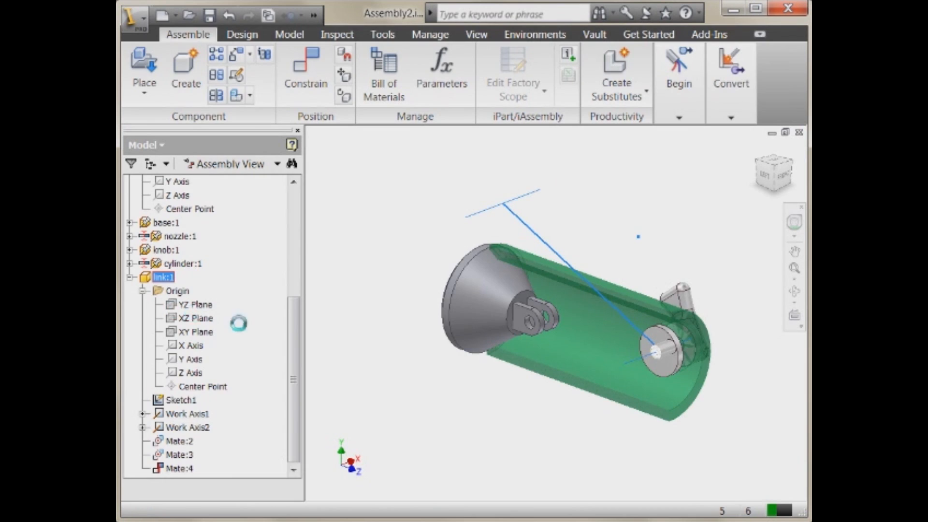
{"action": "right_click", "coordinate": [180, 427]}
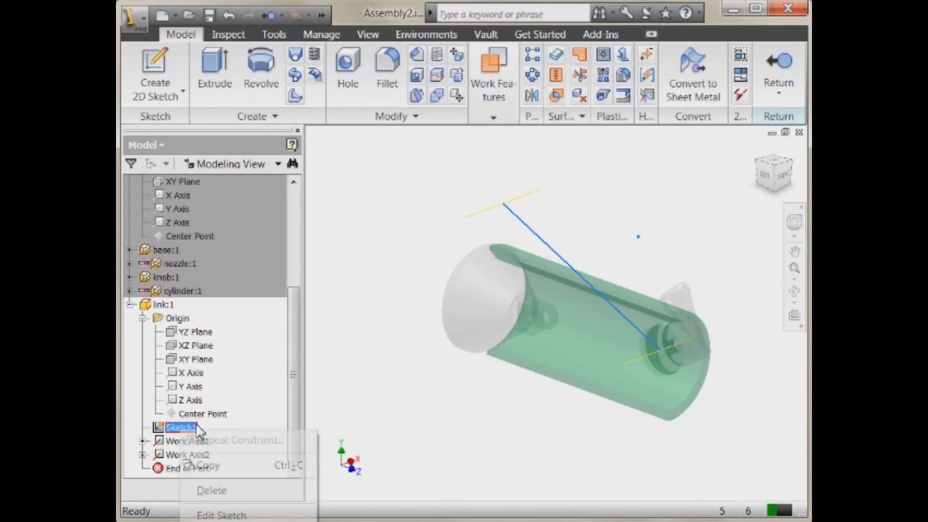
{"action": "left_click", "coordinate": [509, 214]}
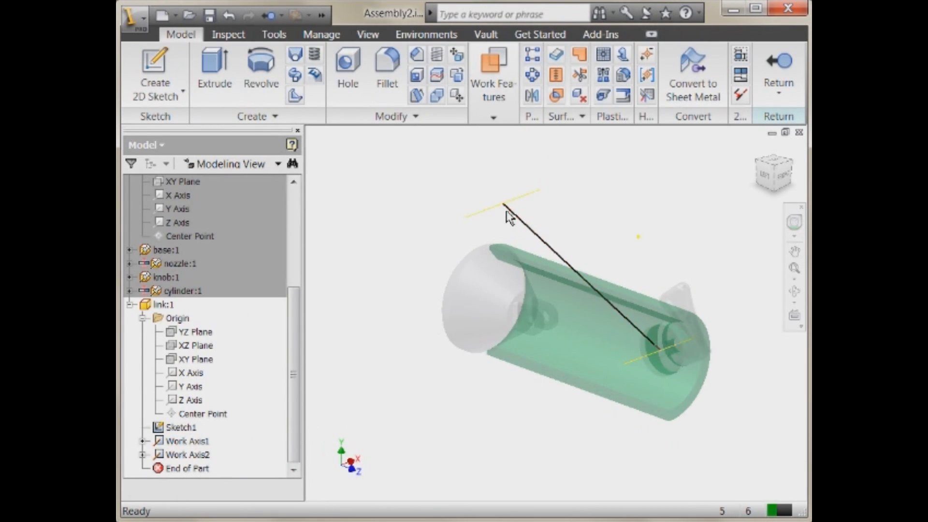
{"action": "right_click", "coordinate": [506, 213]}
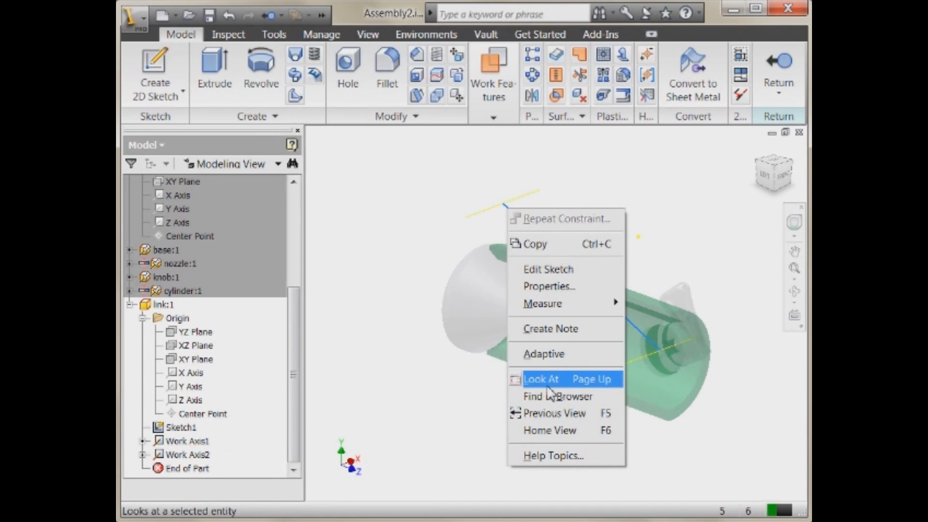
{"action": "left_click", "coordinate": [540, 379]}
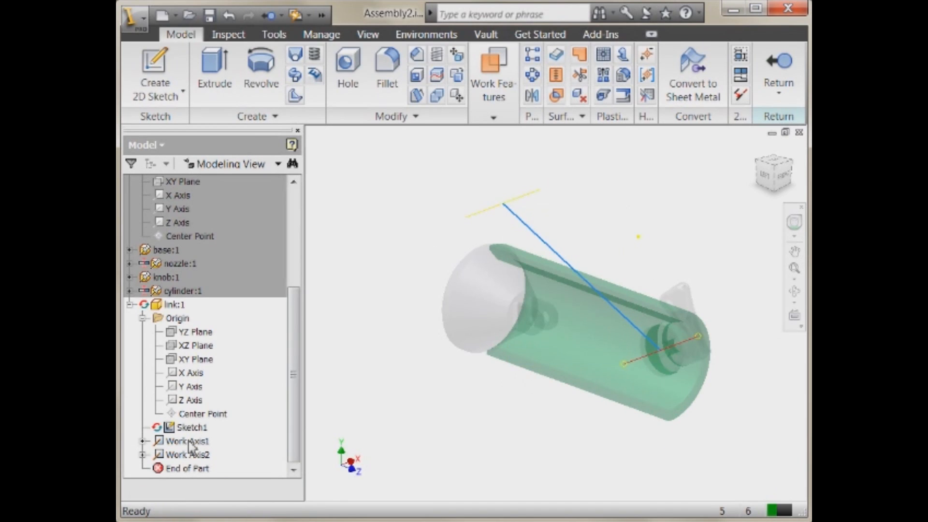
{"action": "left_click", "coordinate": [192, 427]}
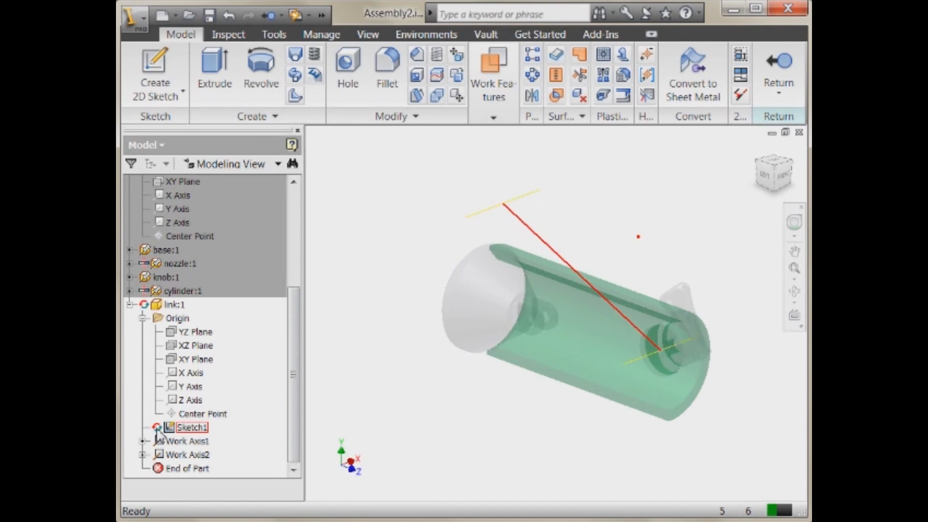